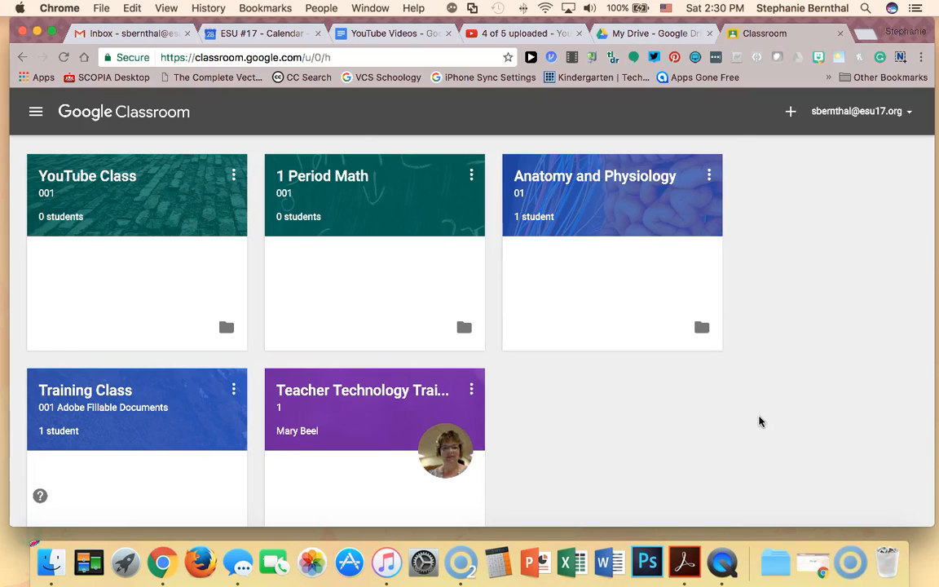
pyautogui.moveTo(764, 412)
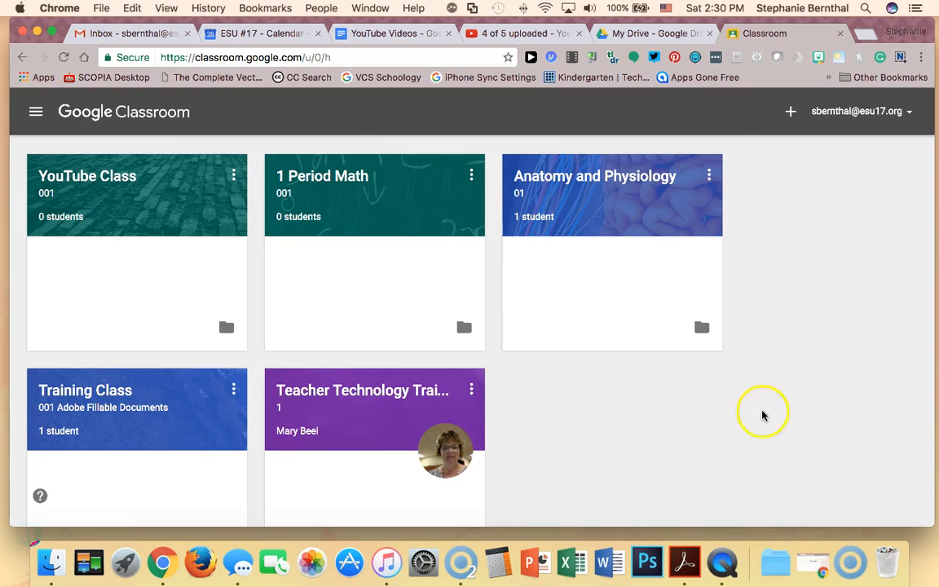
pyautogui.moveTo(137, 249)
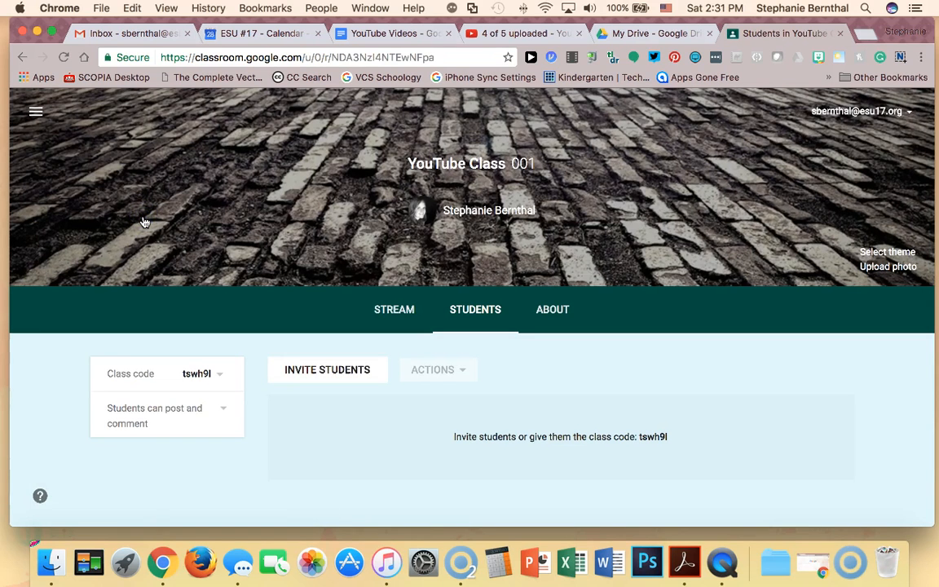
pyautogui.moveTo(394, 309)
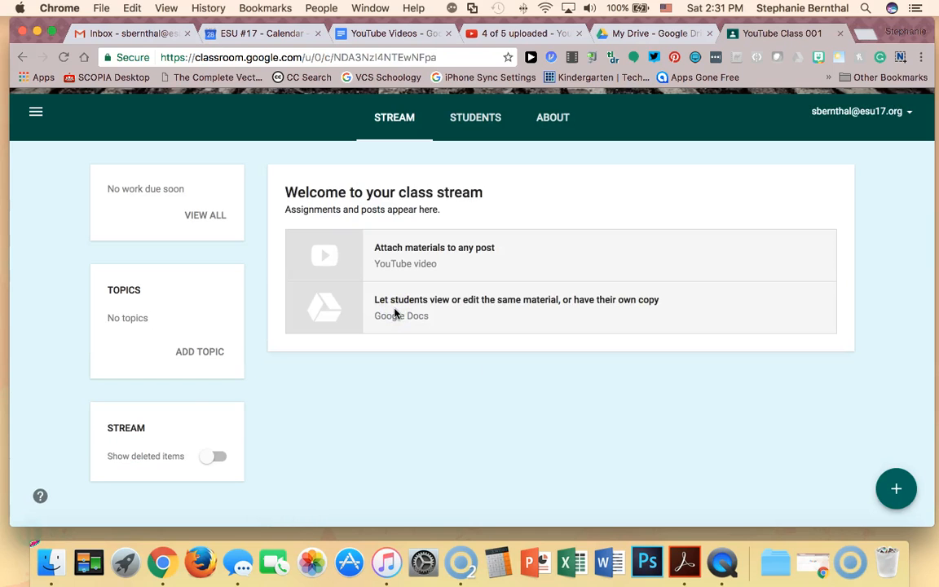
# - Draft an announcement reading 'Don't forget to study for the test on Friday!' and check its recipients
pyautogui.click(897, 489)
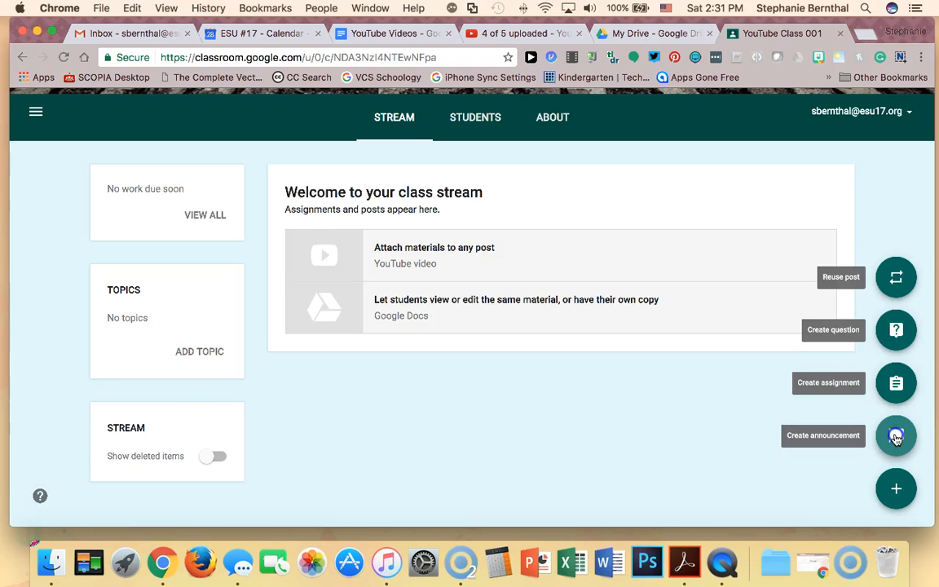
pyautogui.click(896, 435)
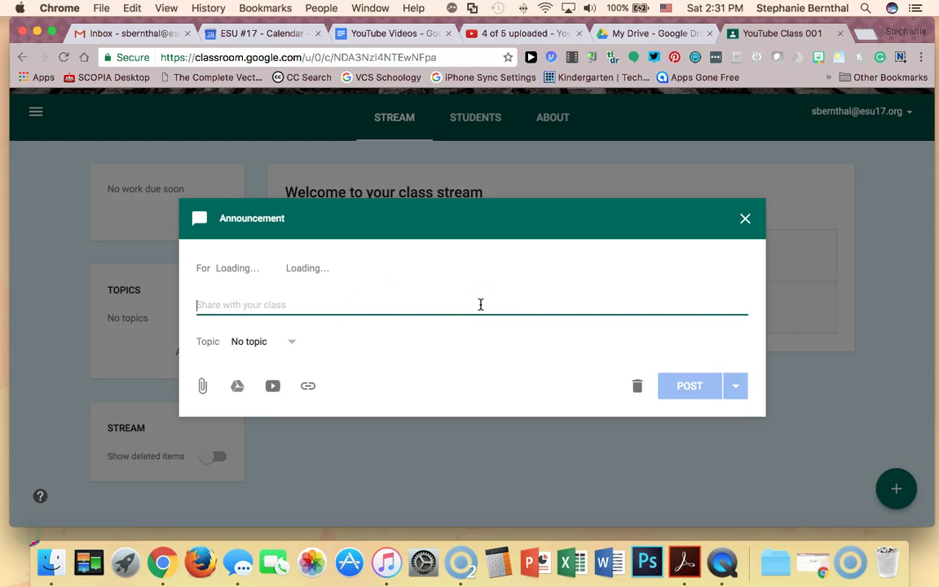
pyautogui.write("Don't forget to study for the test on Friday!")
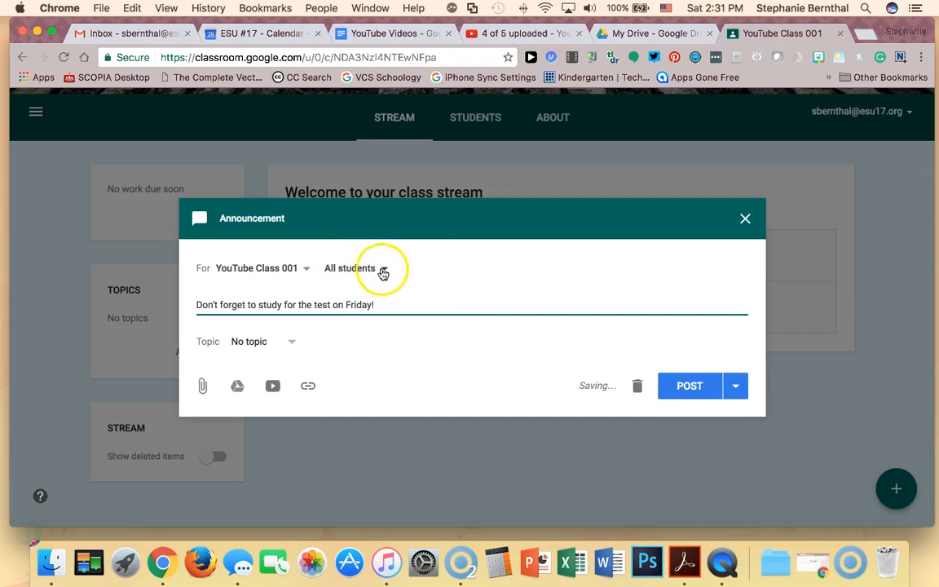
pyautogui.click(355, 267)
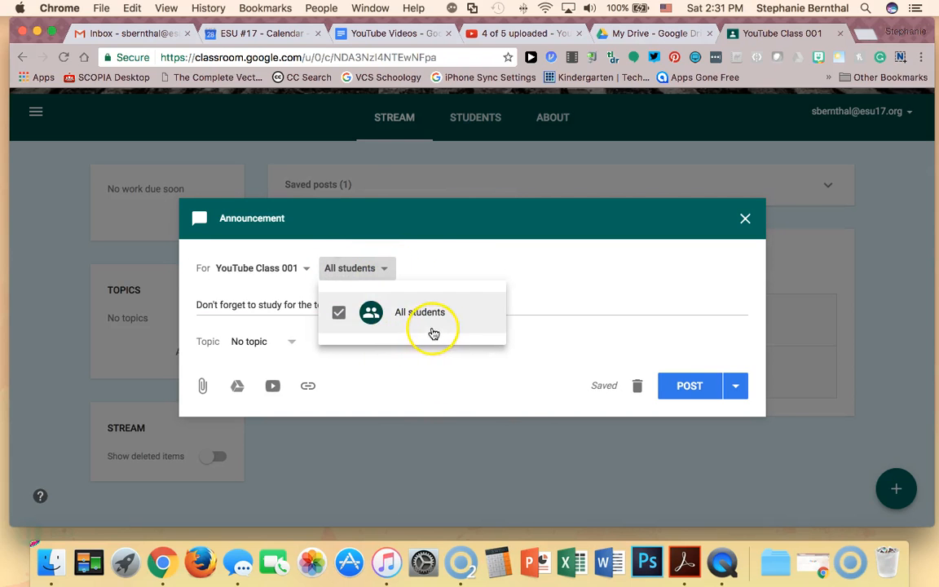
pyautogui.moveTo(398, 337)
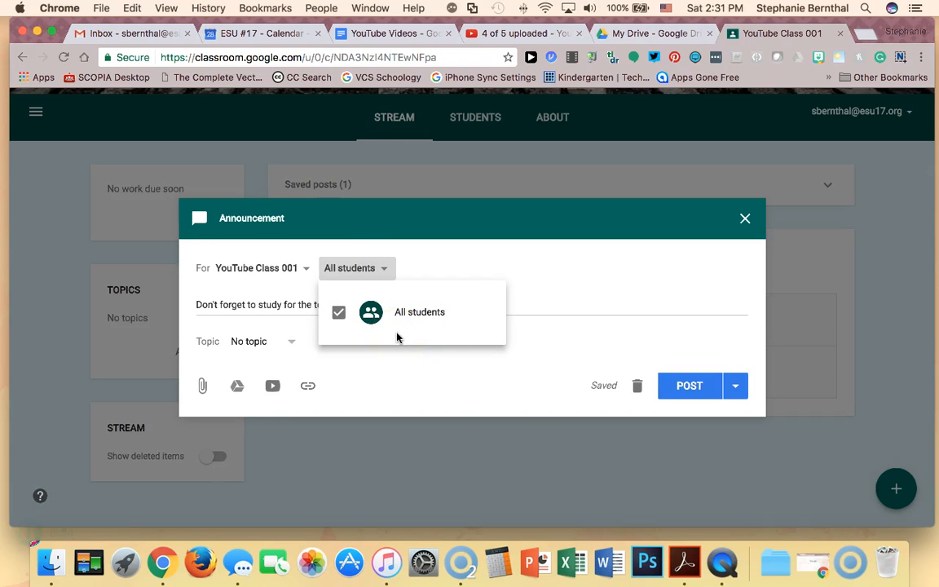
pyautogui.moveTo(381, 287)
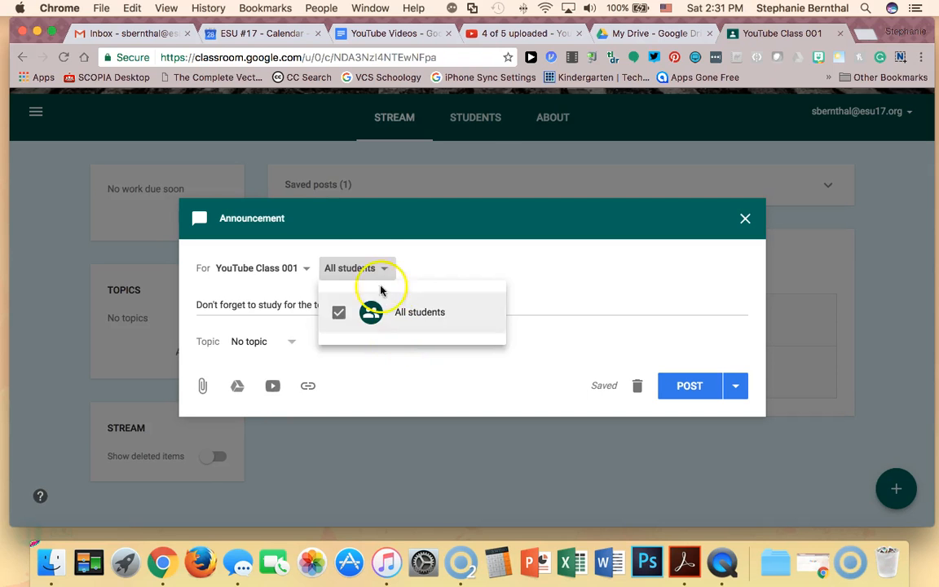
# - Add 1 Period Math to the announcement's classes and file it under new topic 'Test Announcements'
pyautogui.click(306, 268)
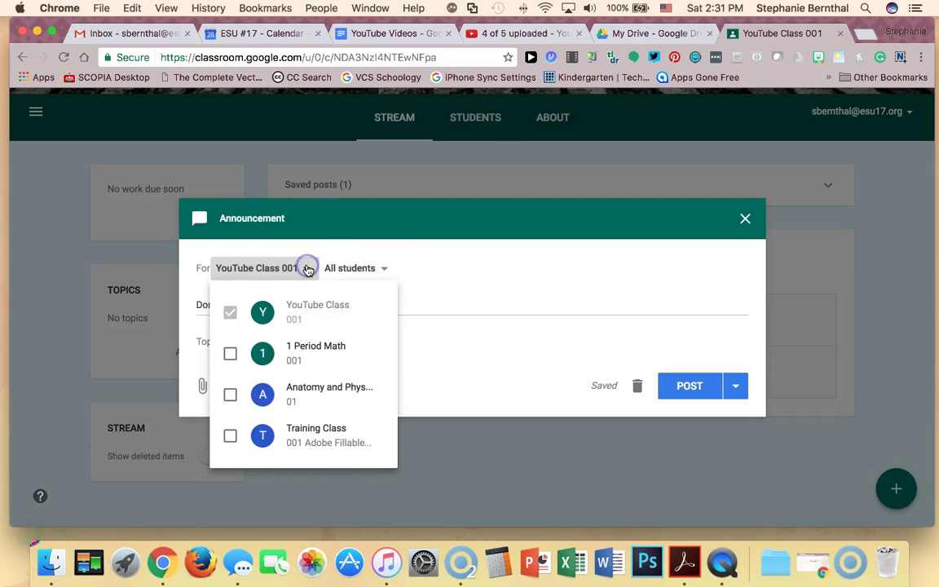
pyautogui.moveTo(326, 353)
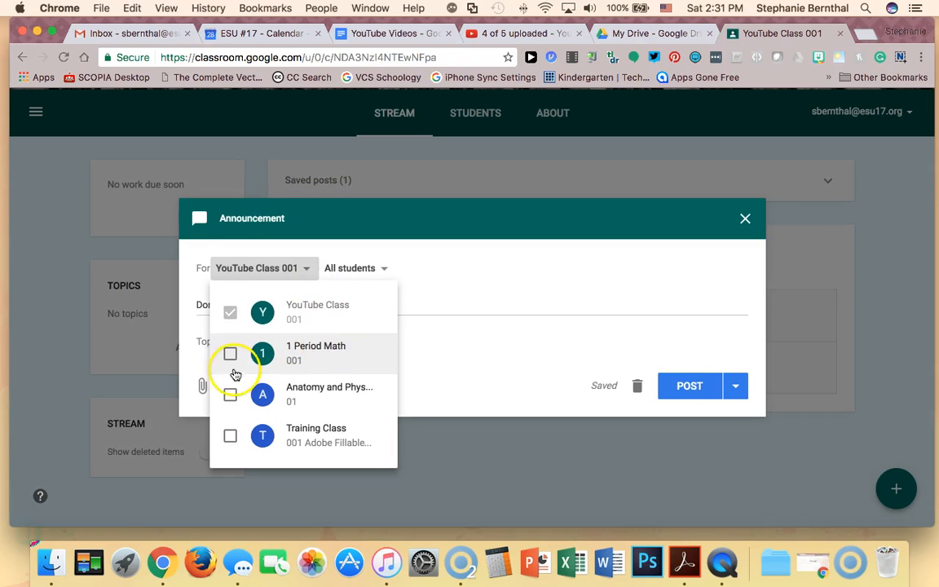
pyautogui.click(230, 353)
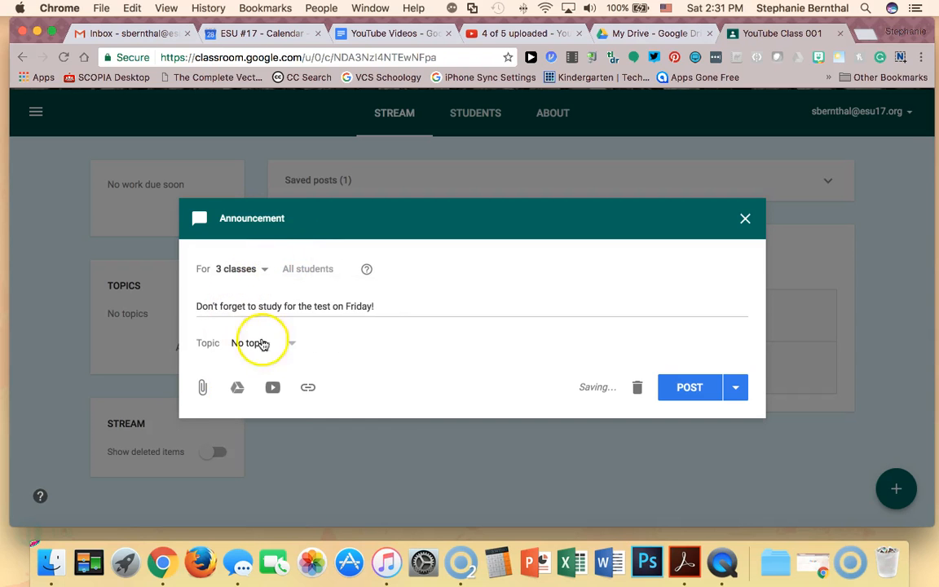
pyautogui.click(261, 343)
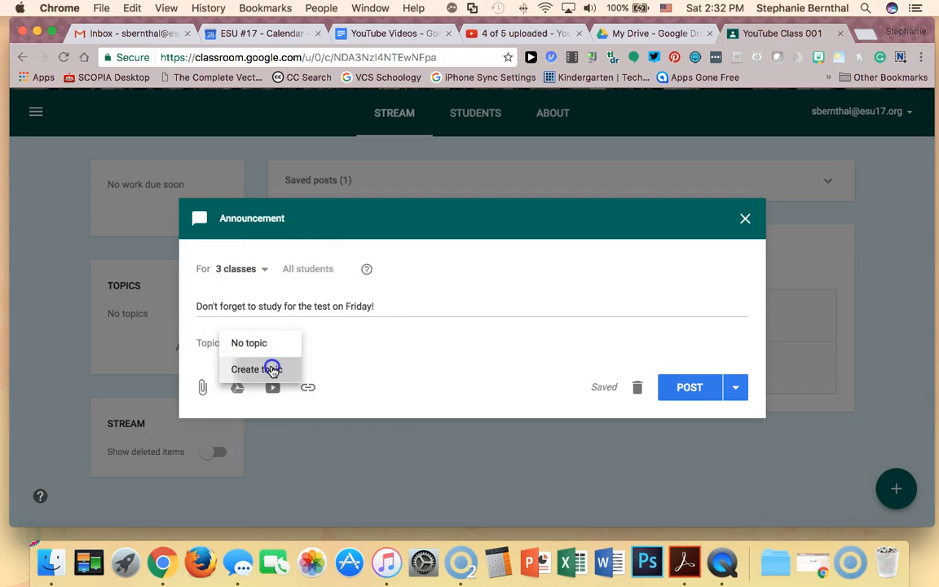
pyautogui.click(260, 369)
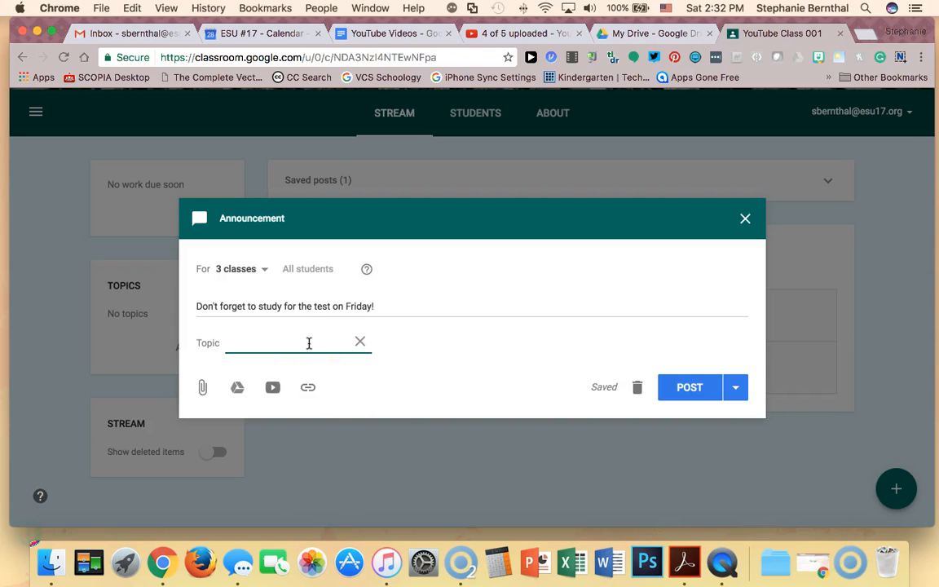
pyautogui.write('Test Ann')
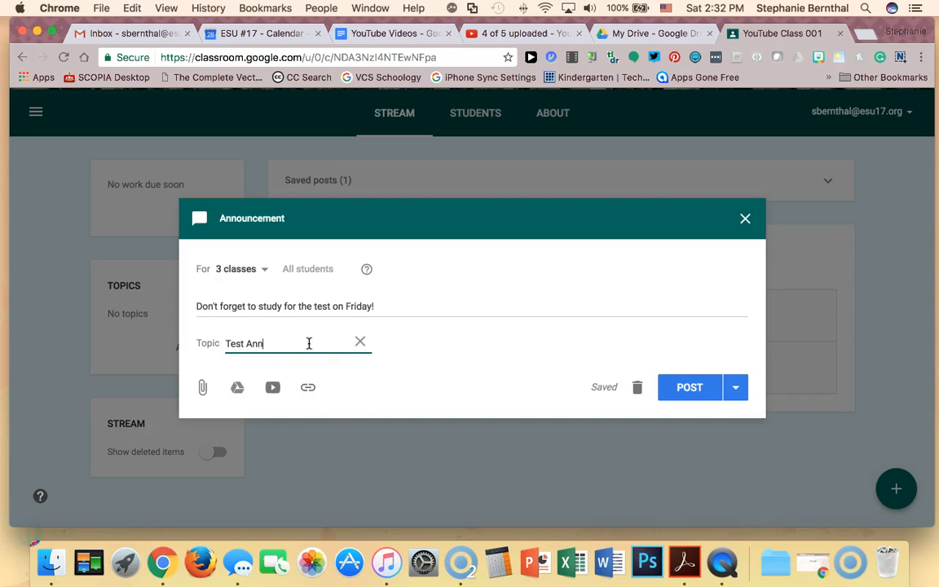
pyautogui.write('ouncements')
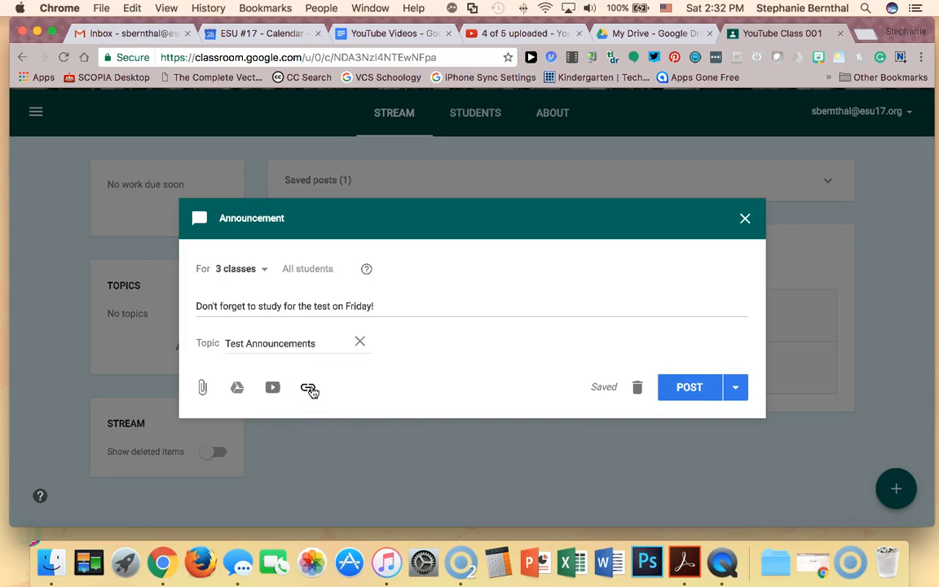
# - Post the announcement immediately and dismiss the tip about filtering by topic
pyautogui.click(734, 388)
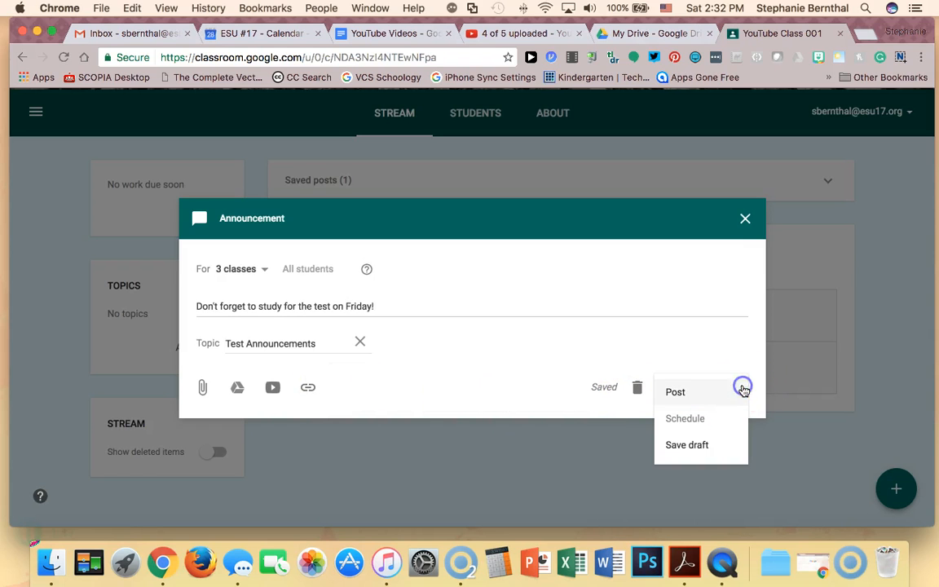
pyautogui.moveTo(685, 419)
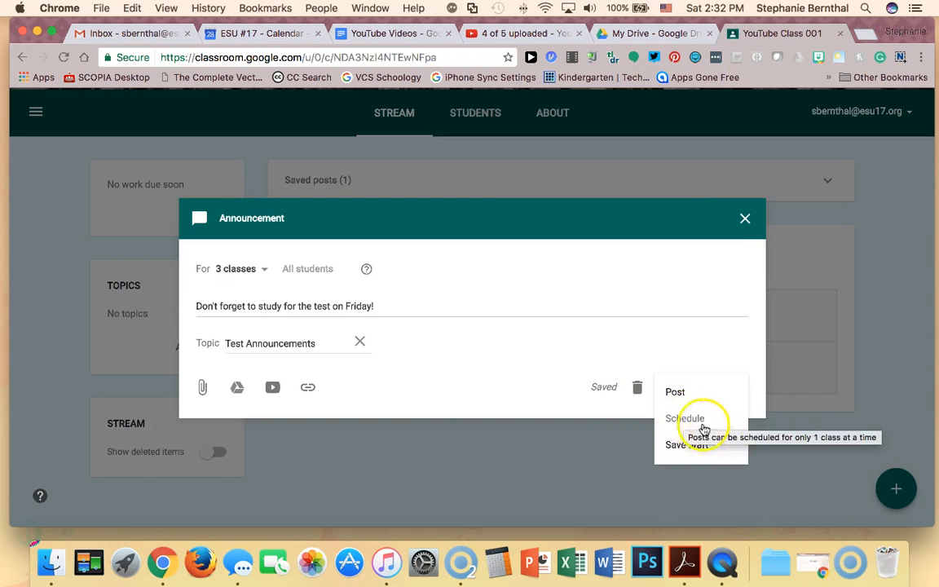
pyautogui.moveTo(676, 392)
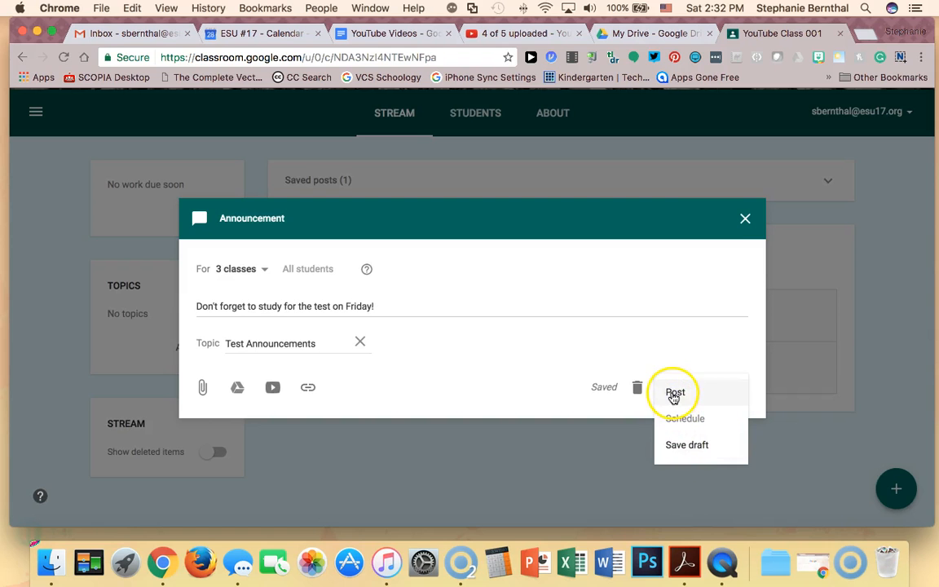
pyautogui.click(675, 393)
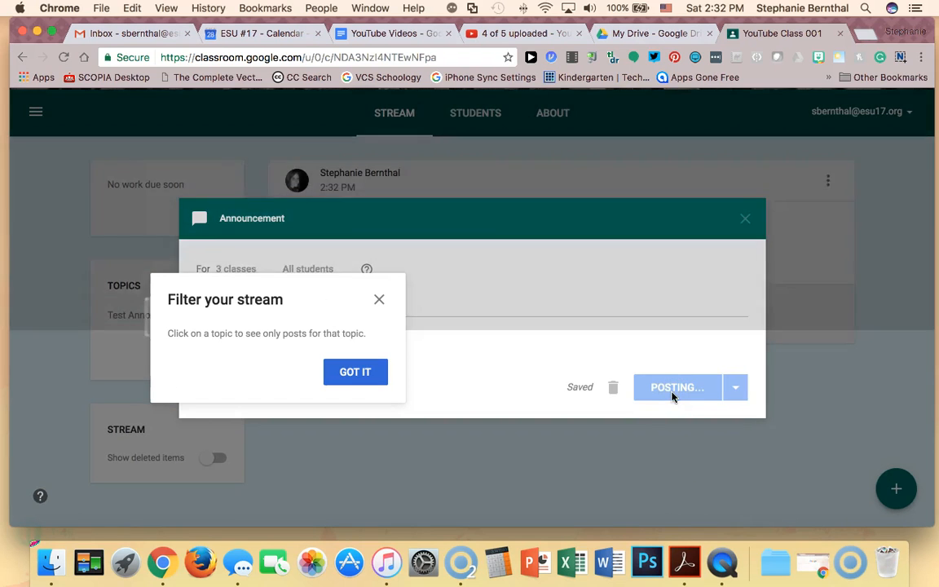
pyautogui.click(355, 372)
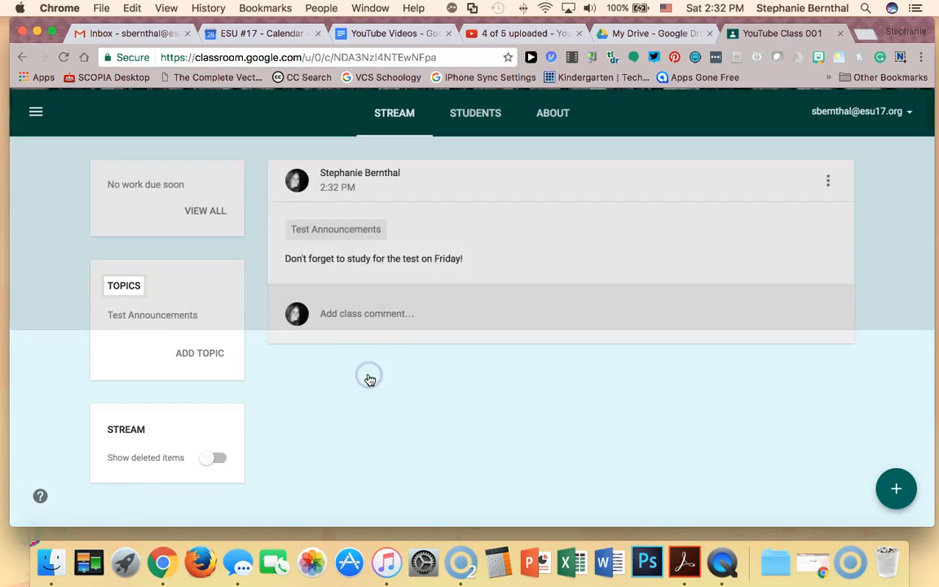
pyautogui.scroll(3)
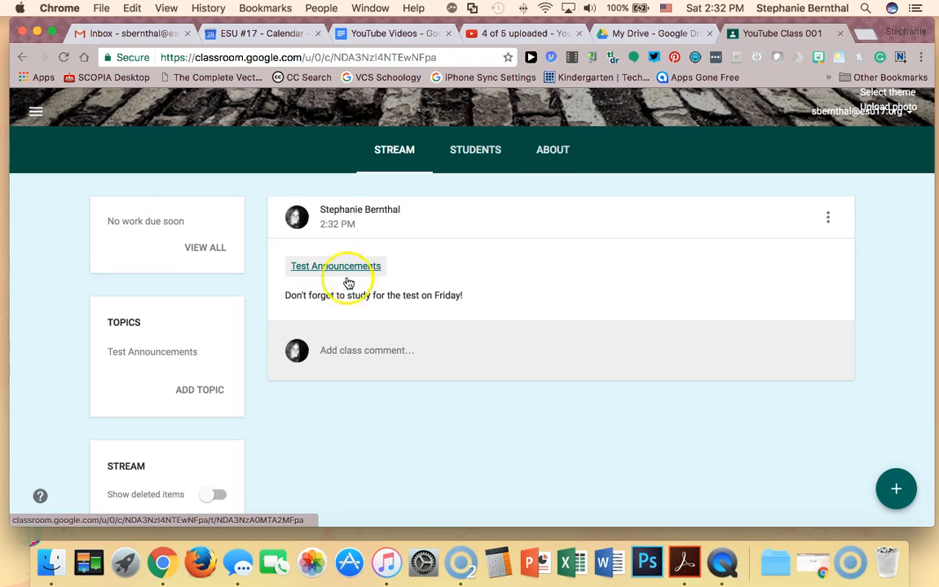
pyautogui.click(896, 489)
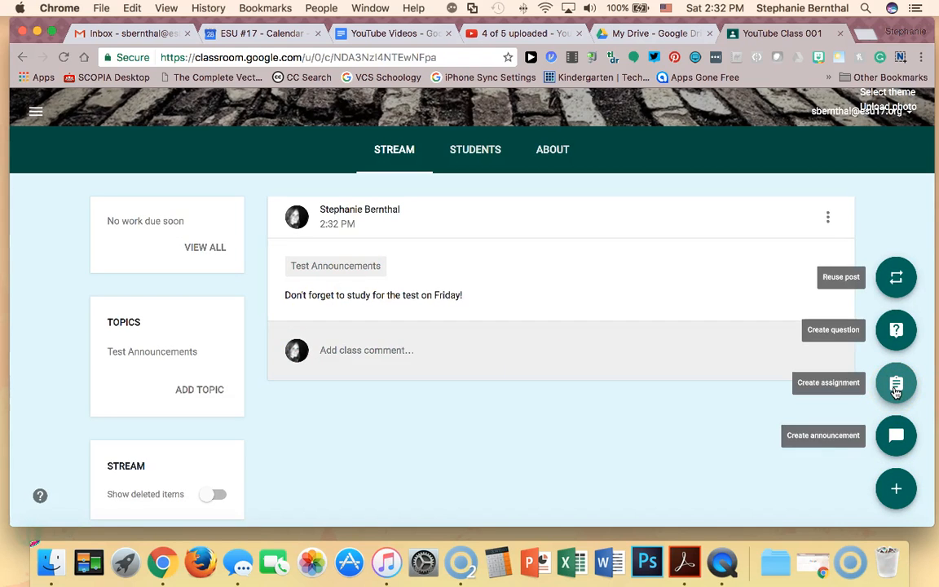
# - Start a new assignment with the instructions 'Please complete the study guide.'
pyautogui.click(896, 384)
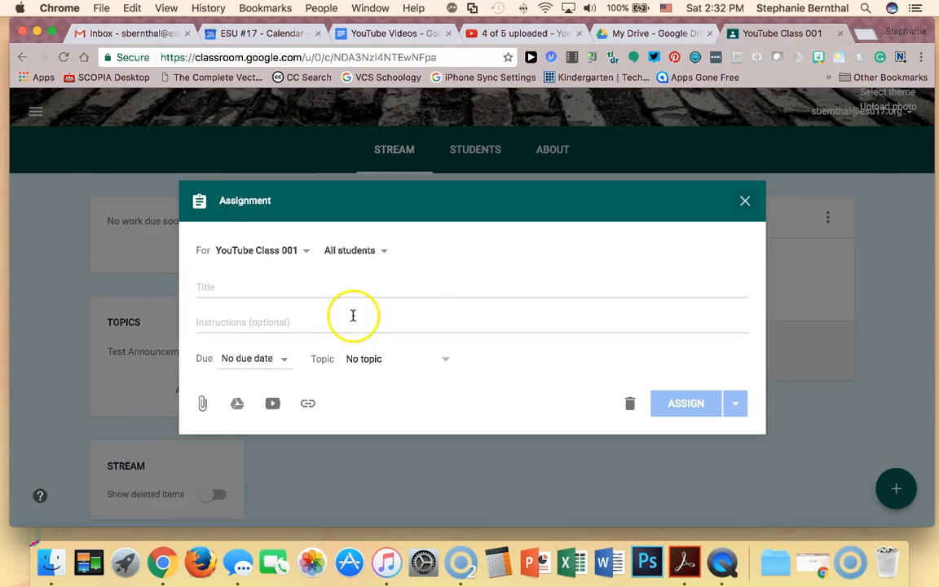
pyautogui.click(471, 287)
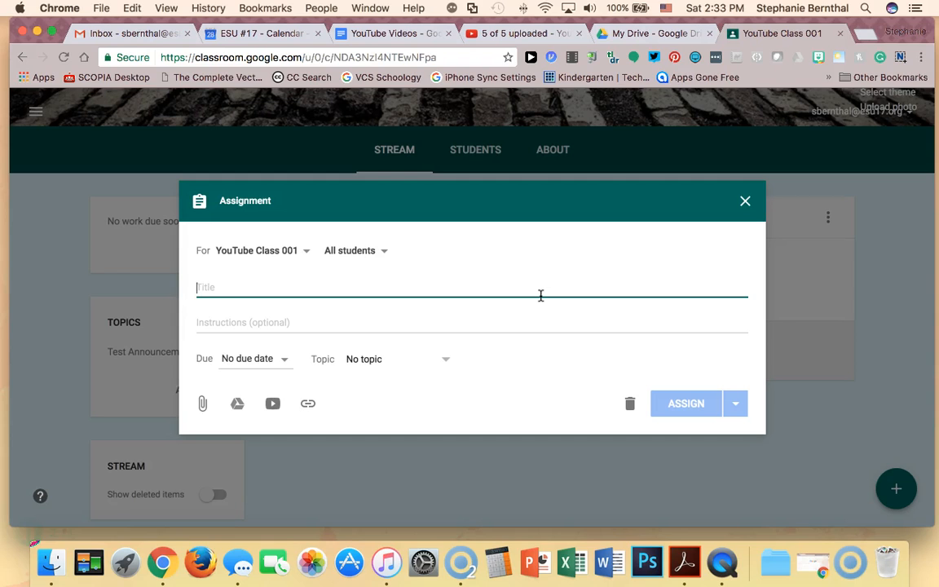
pyautogui.write('Please at')
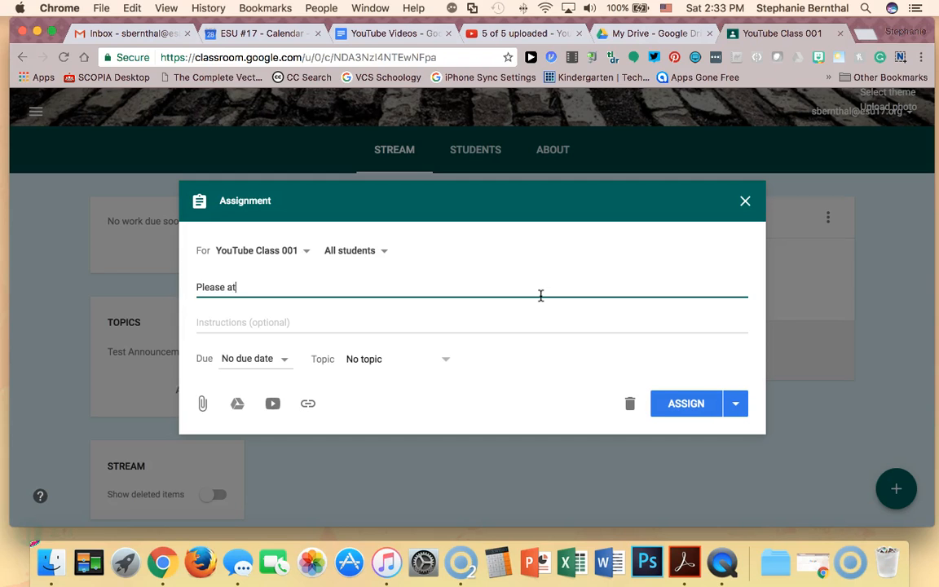
pyautogui.write('complete')
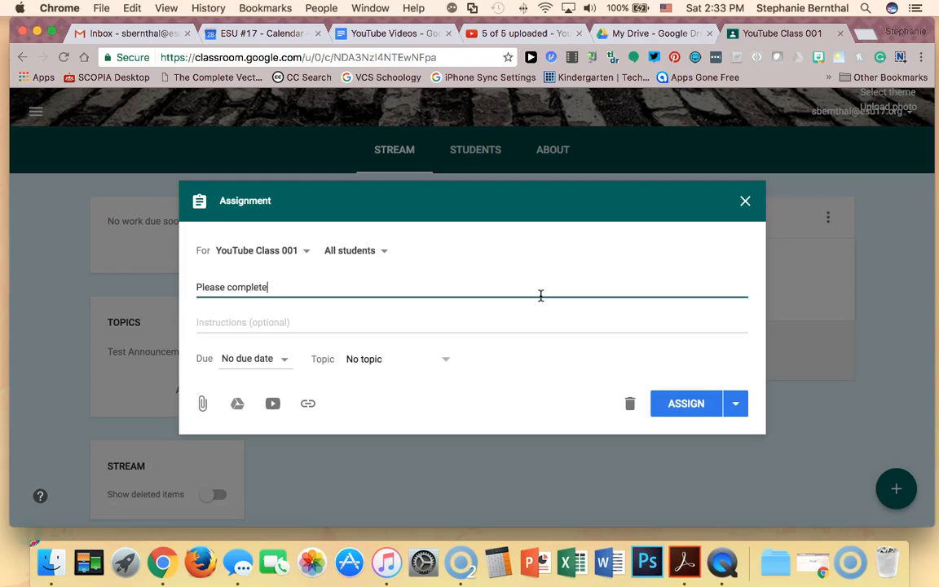
pyautogui.write('the study guid')
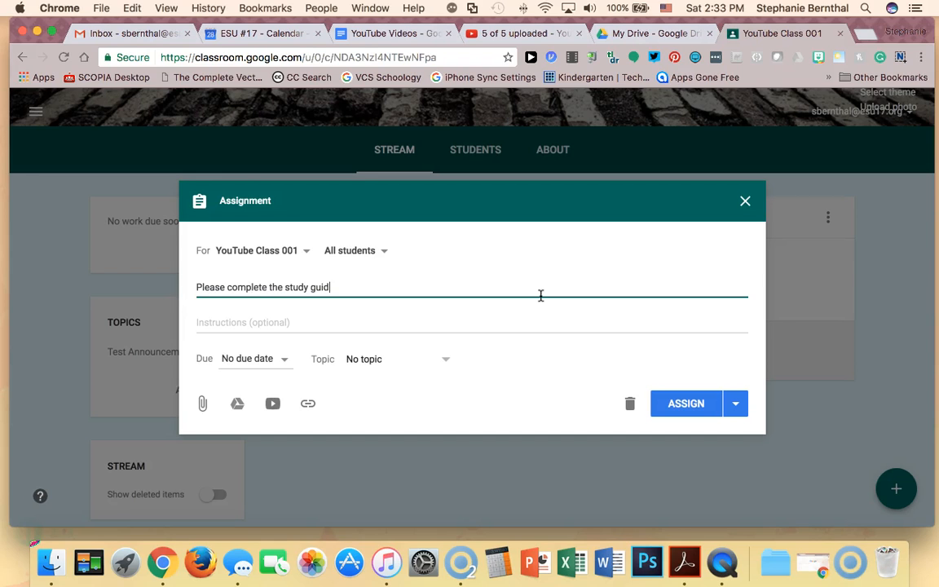
pyautogui.write('e.')
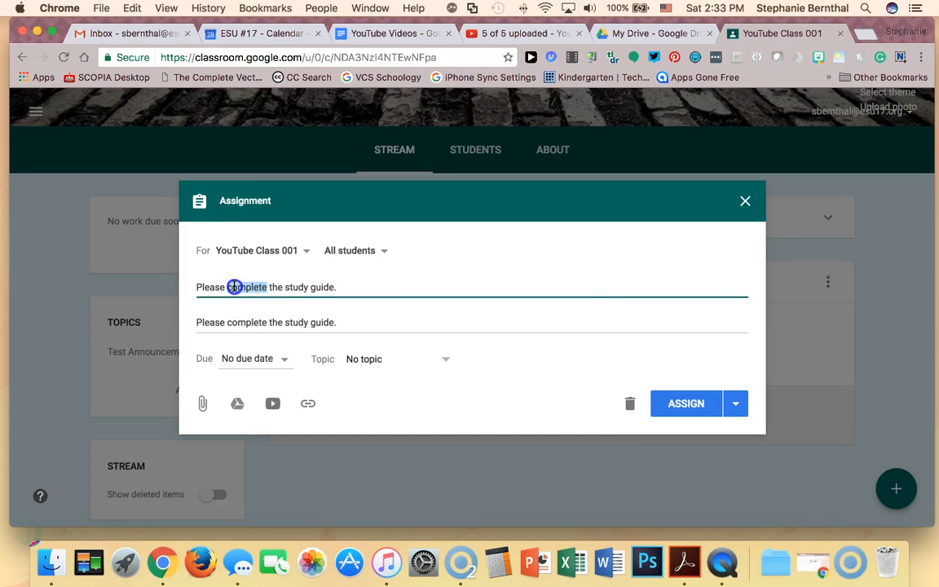
# - Title the assignment '2017-1-28 Chapter 10 Study Guide' and correct the misspelled 'CHapter'
pyautogui.write('2017-1-28')
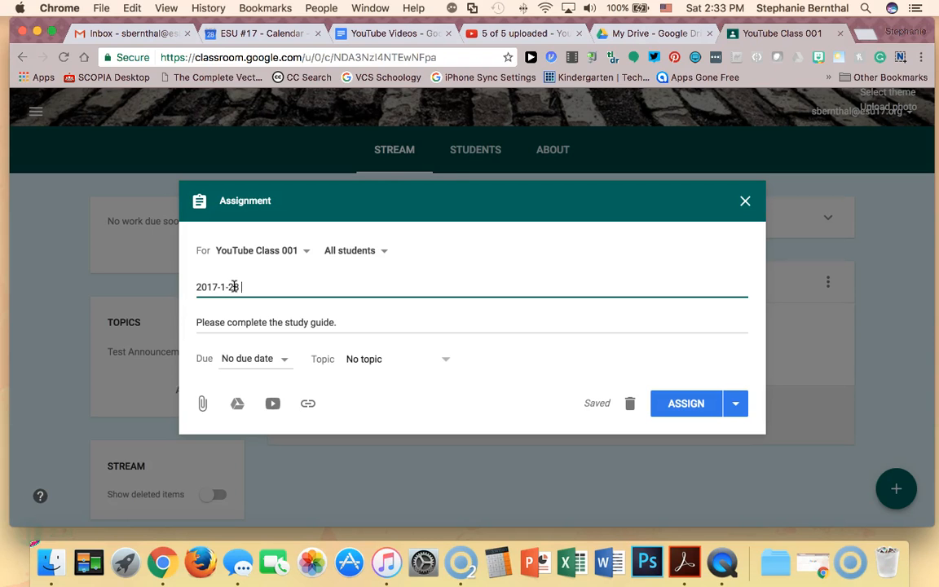
pyautogui.write('Study Guide')
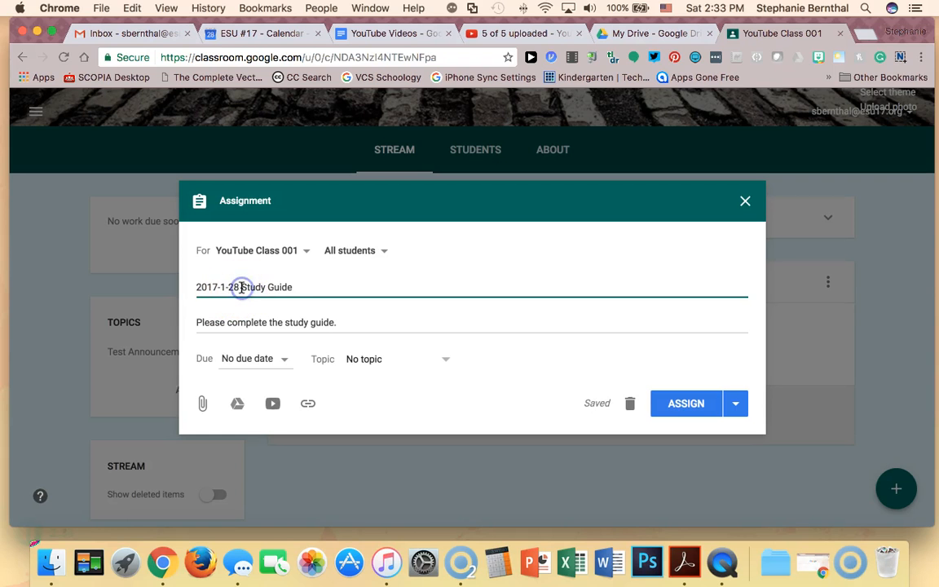
pyautogui.write('Chapter 10')
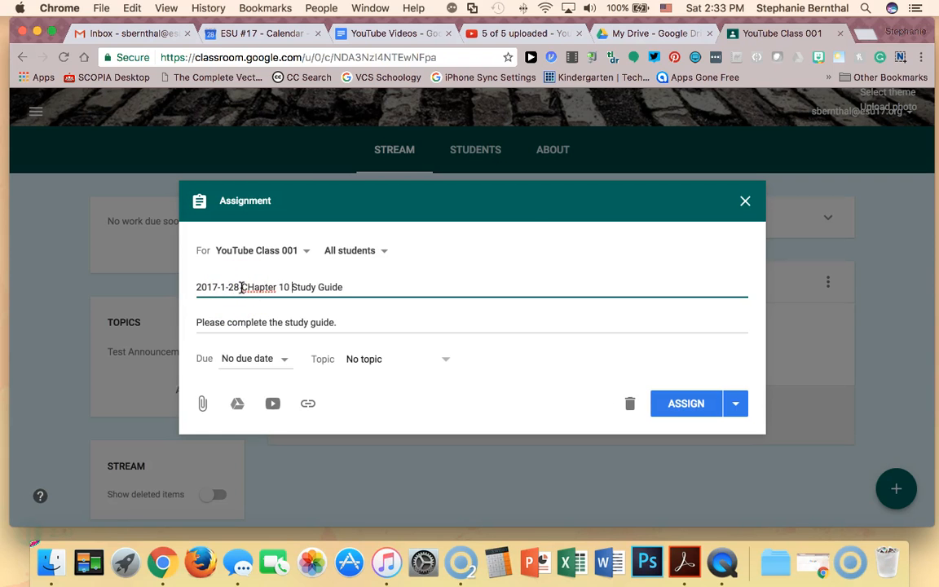
pyautogui.doubleClick(257, 287)
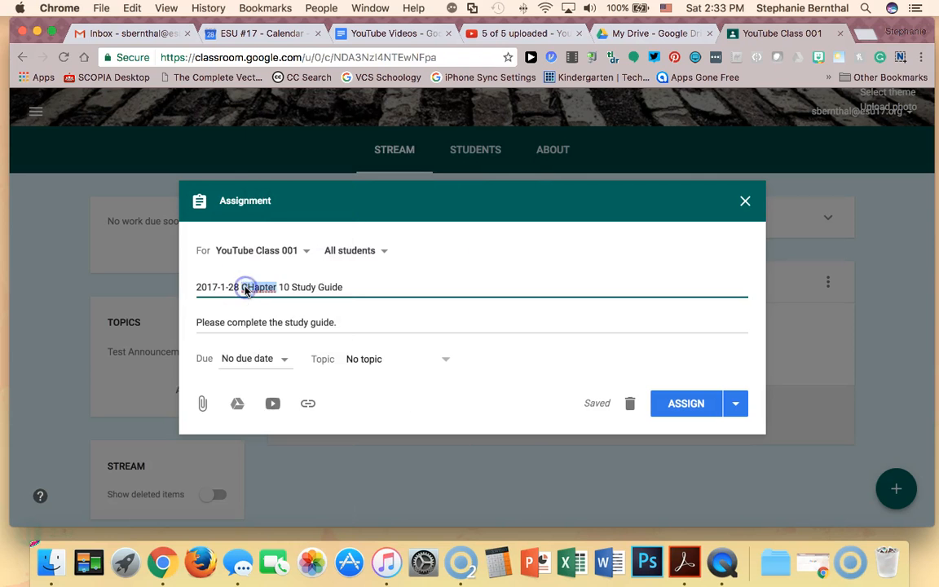
pyautogui.rightClick(259, 287)
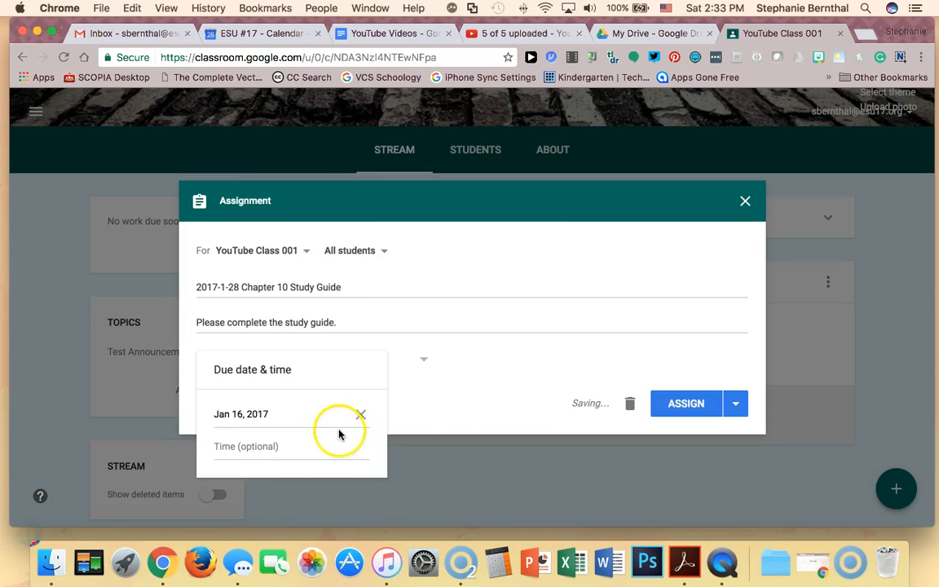
# - Keep the assignment due Jan 16 with no time and No topic, then attach from Google Drive
pyautogui.click(424, 359)
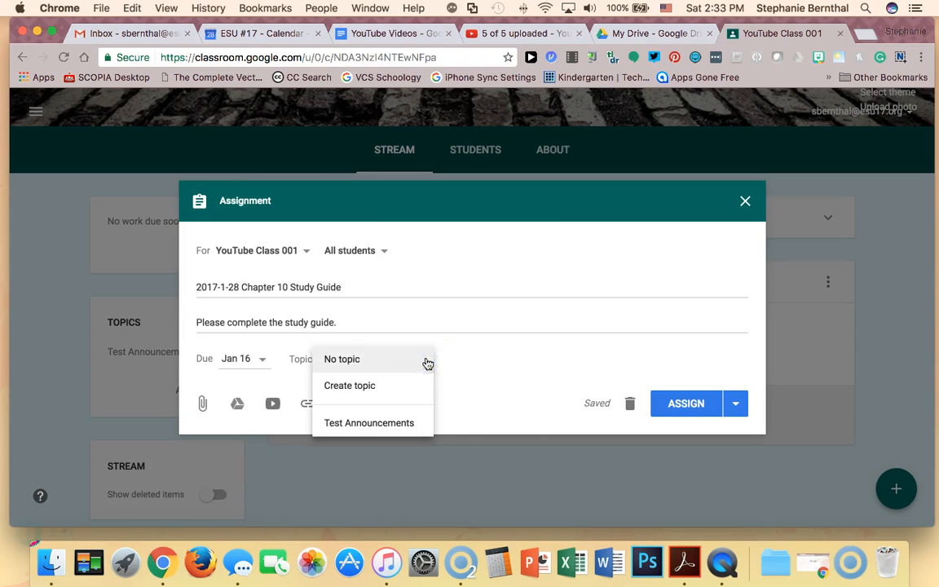
pyautogui.click(235, 359)
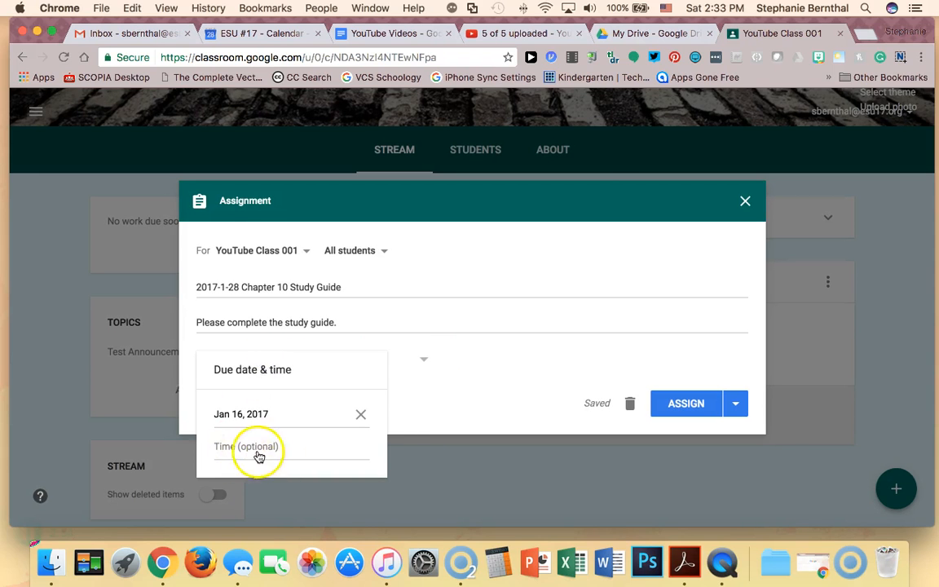
pyautogui.click(422, 361)
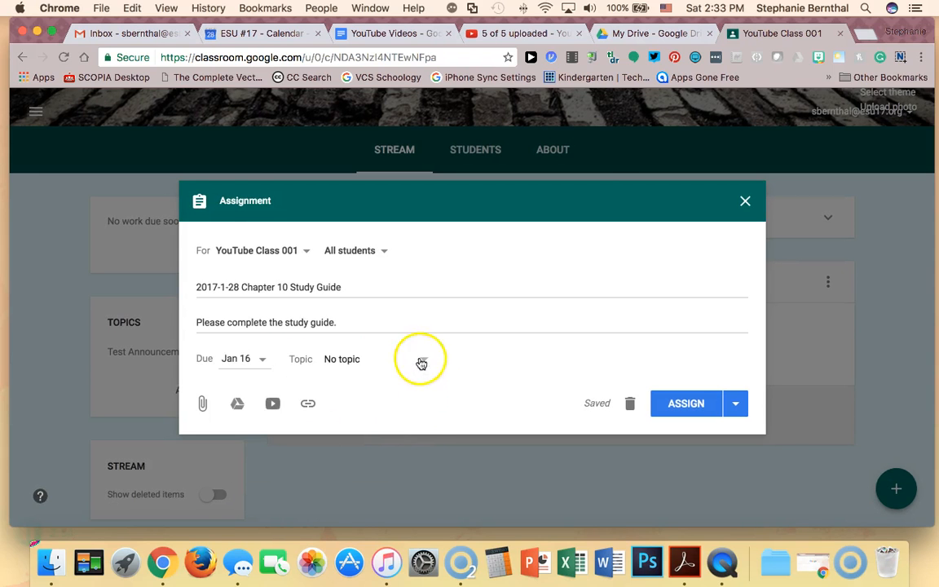
pyautogui.click(342, 359)
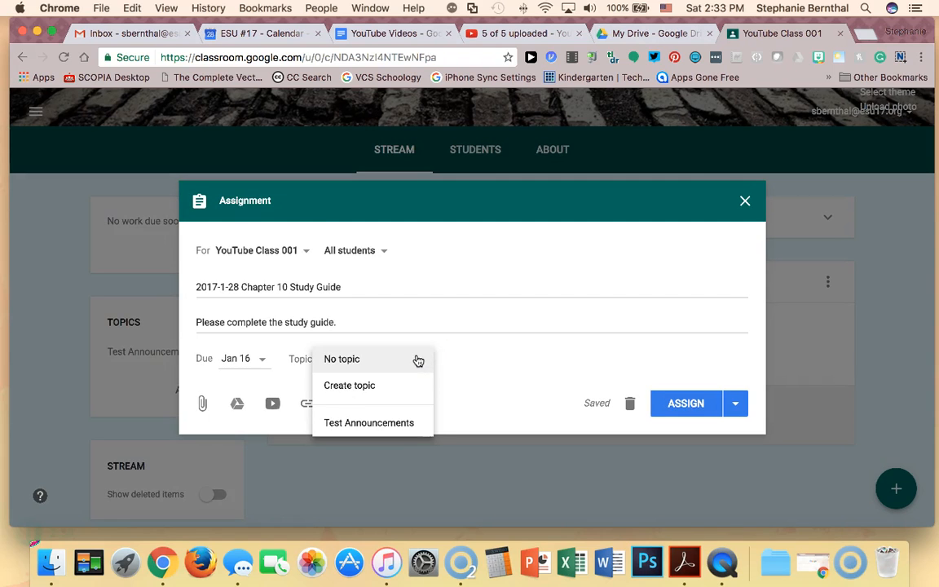
pyautogui.click(341, 358)
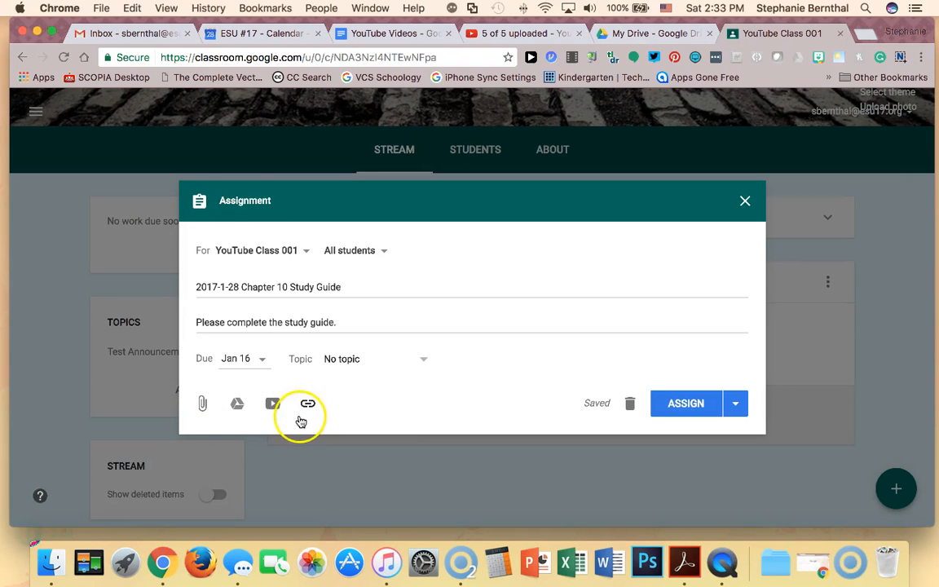
pyautogui.click(237, 404)
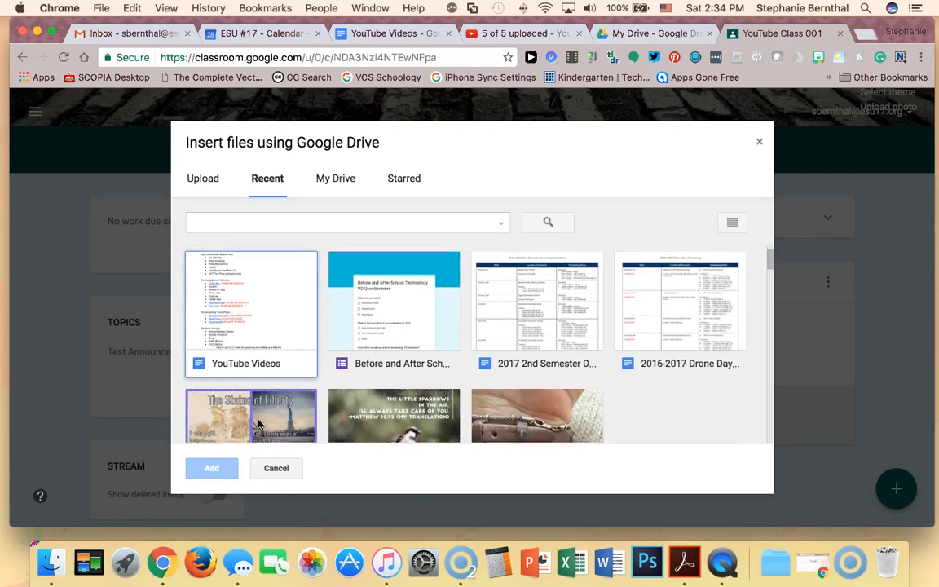
# - Attach the YouTube Videos doc and set it to make a copy for each student
pyautogui.click(251, 314)
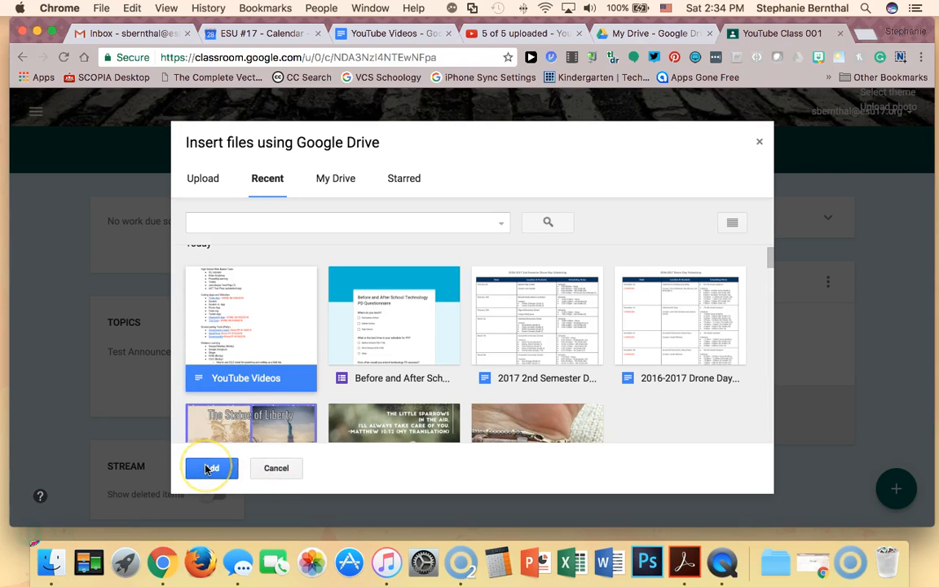
pyautogui.click(210, 467)
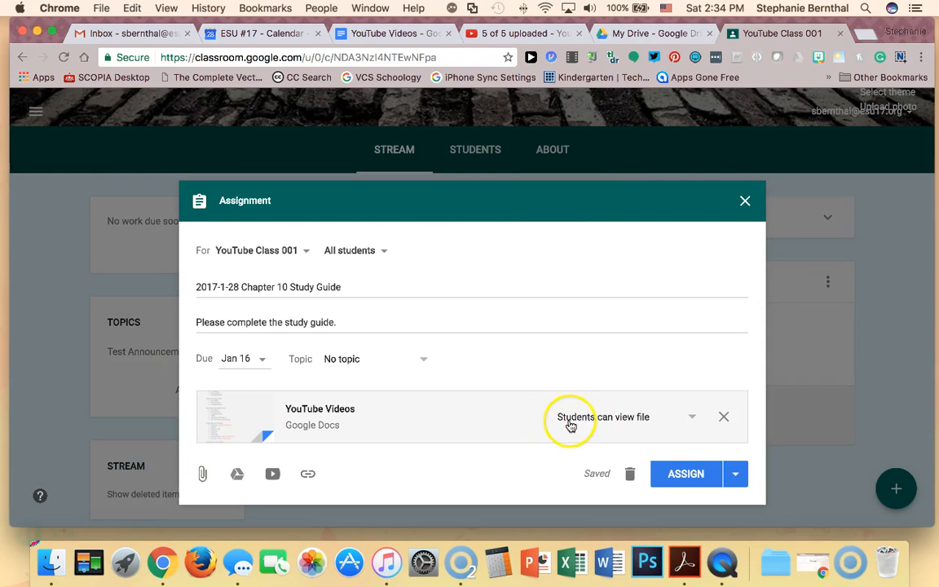
pyautogui.moveTo(693, 417)
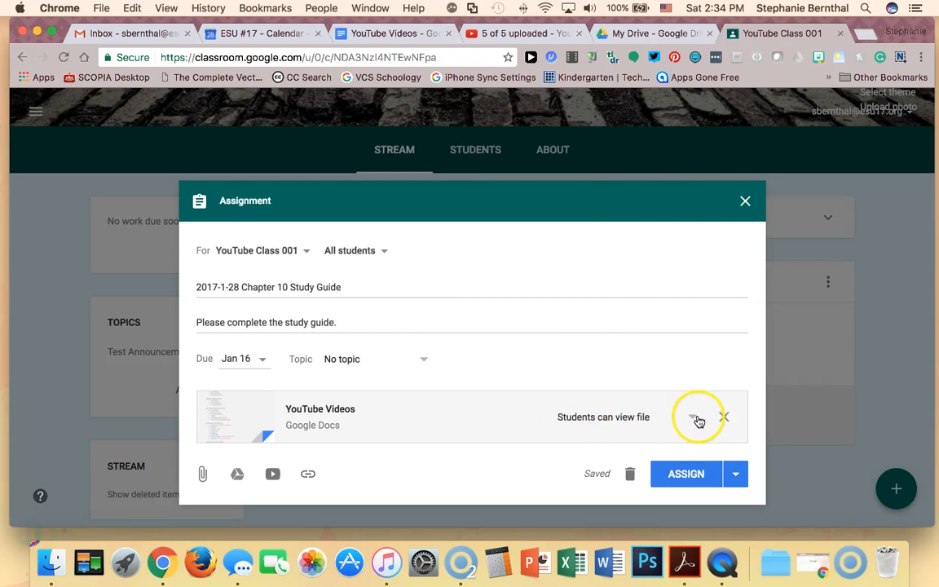
pyautogui.click(700, 418)
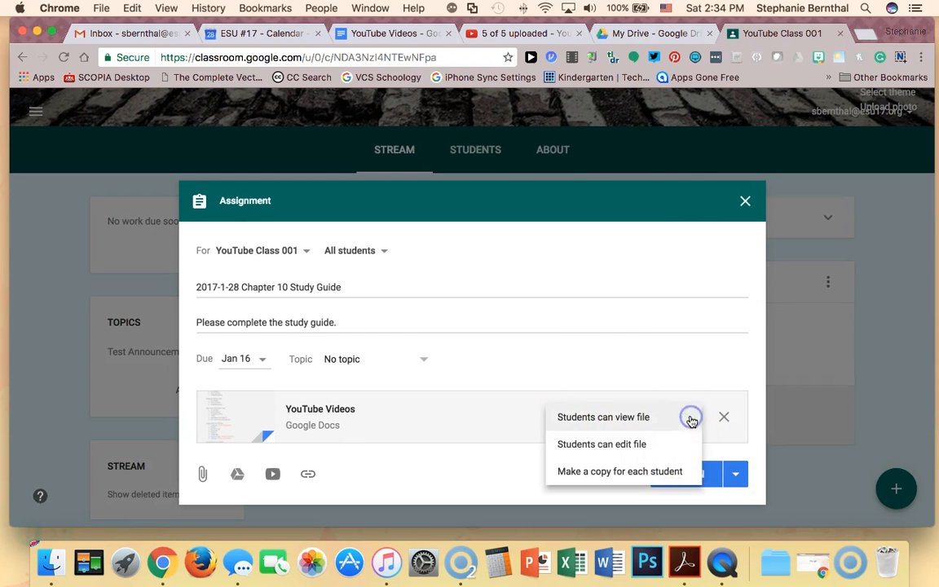
pyautogui.moveTo(652, 471)
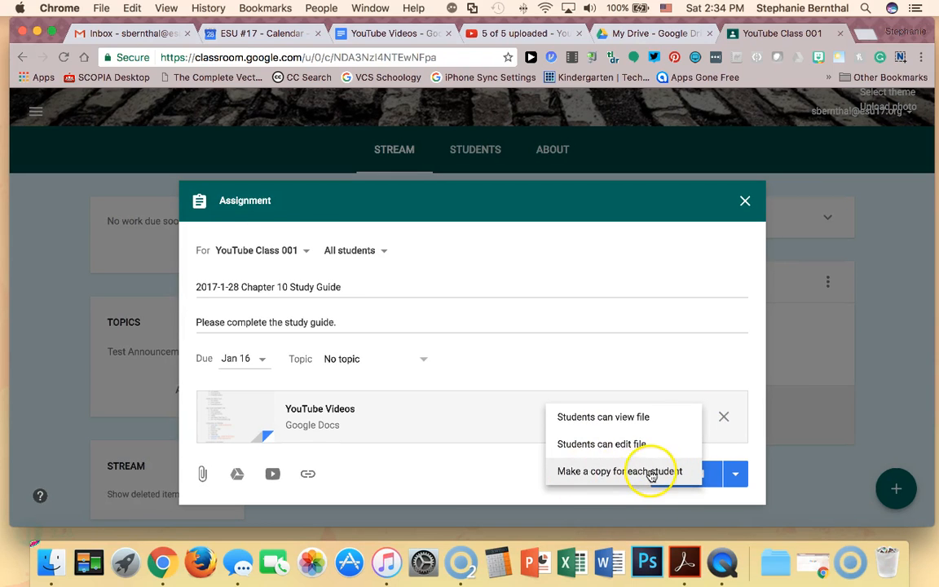
pyautogui.moveTo(596, 477)
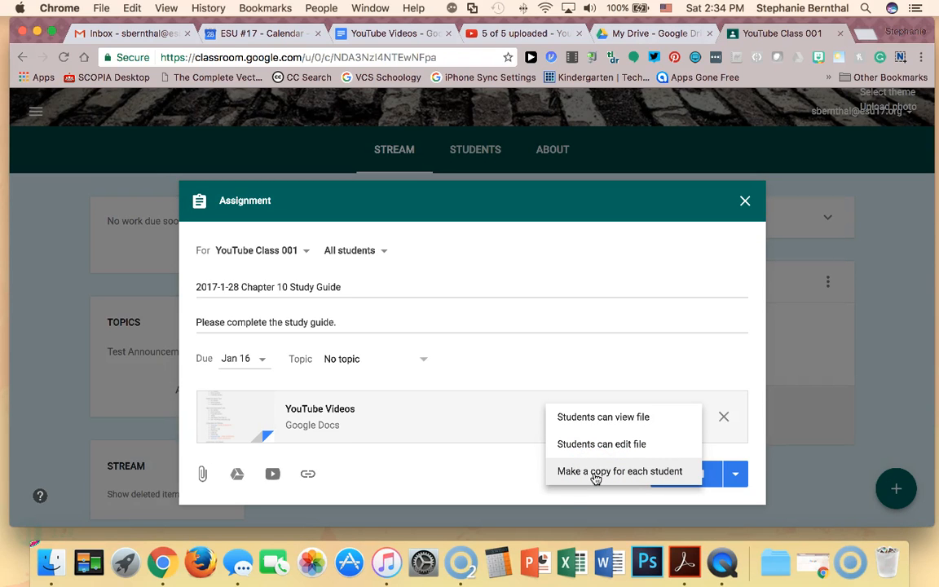
pyautogui.moveTo(594, 461)
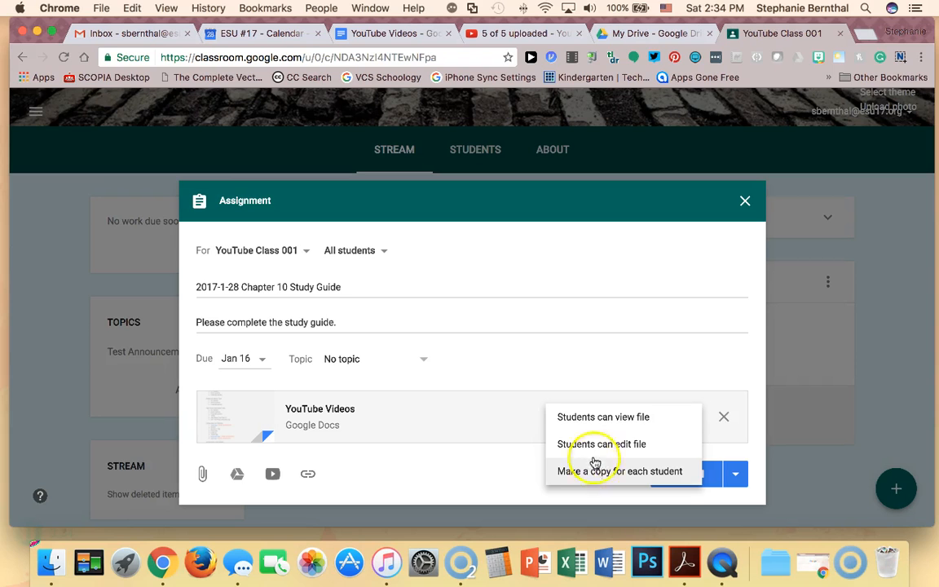
pyautogui.moveTo(603, 443)
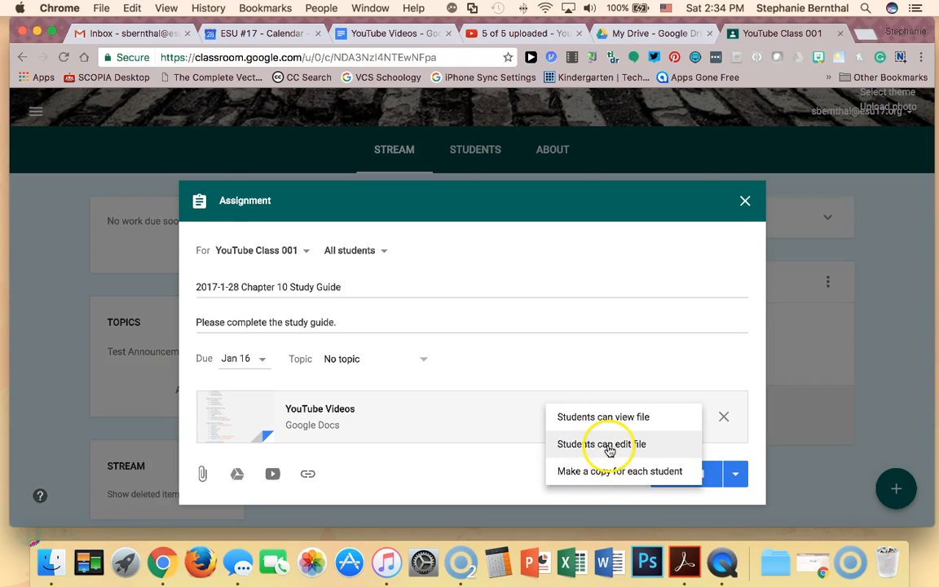
pyautogui.moveTo(596, 471)
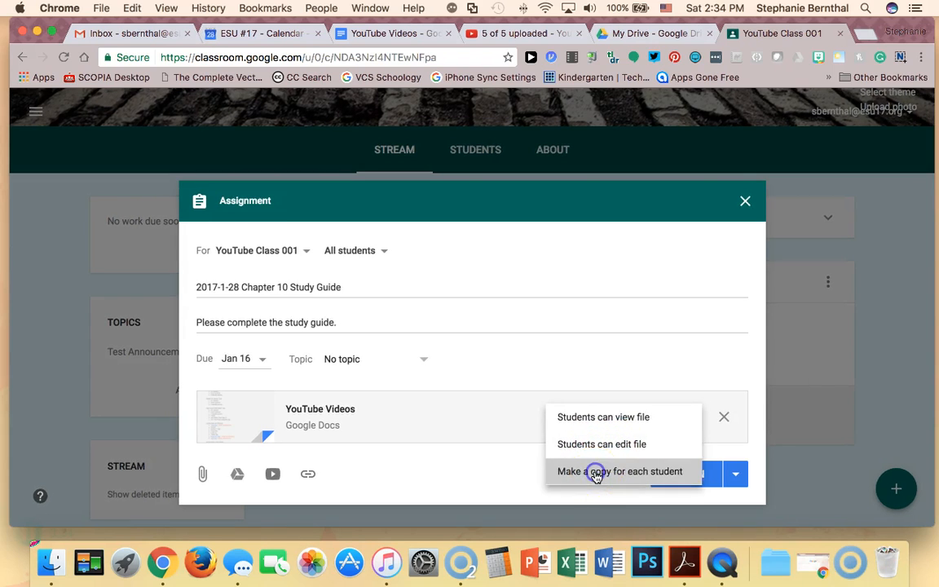
pyautogui.click(620, 472)
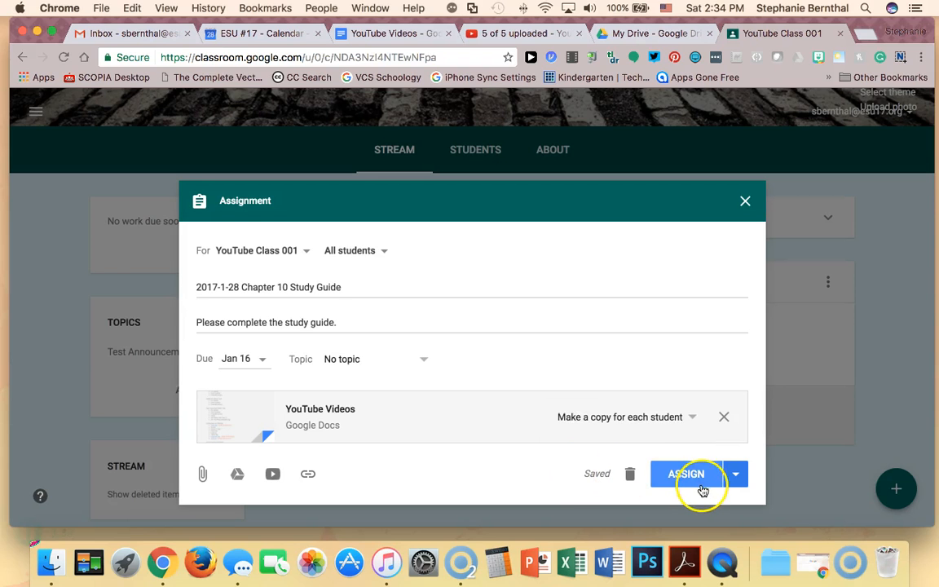
# - Assign the Chapter 10 Study Guide to the class stream
pyautogui.click(735, 473)
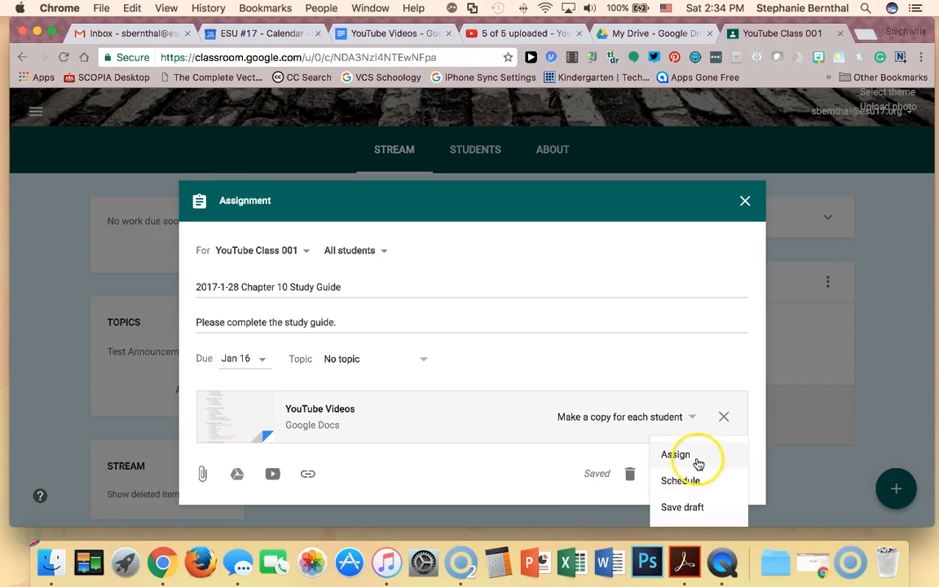
pyautogui.moveTo(696, 512)
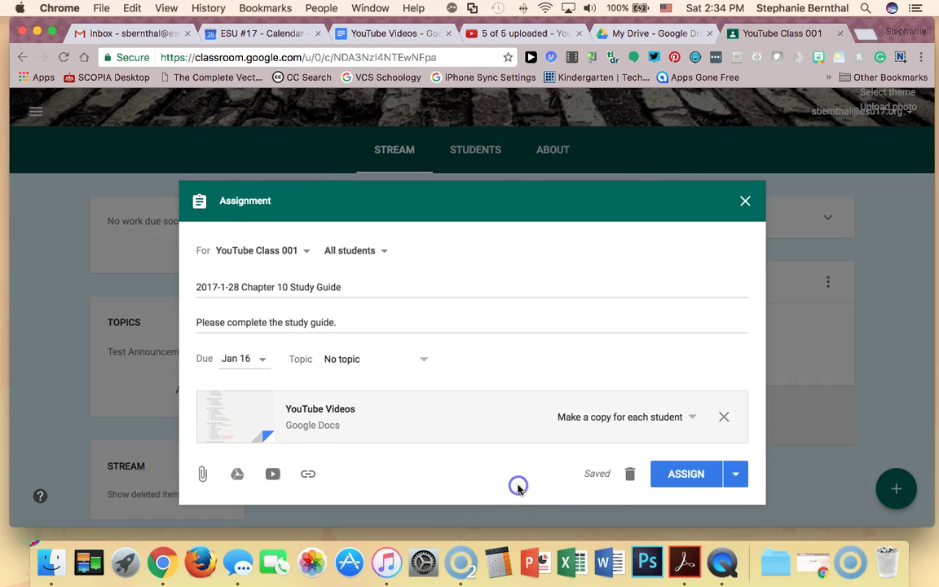
pyautogui.click(354, 250)
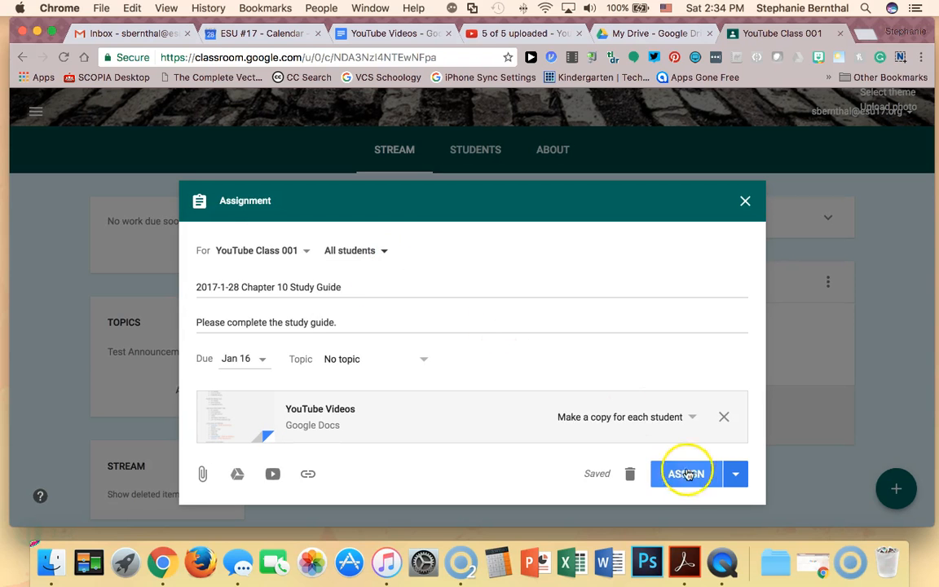
pyautogui.click(685, 474)
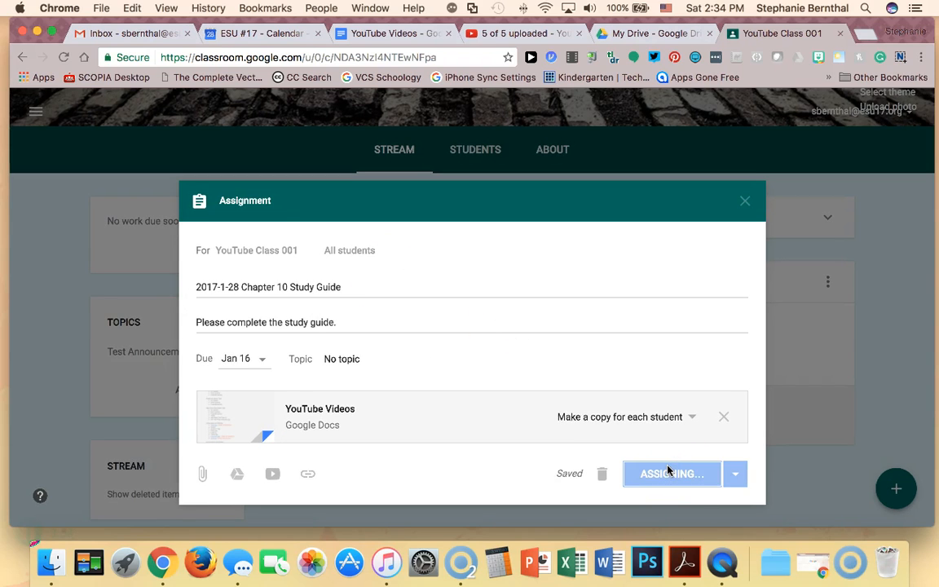
pyautogui.click(672, 474)
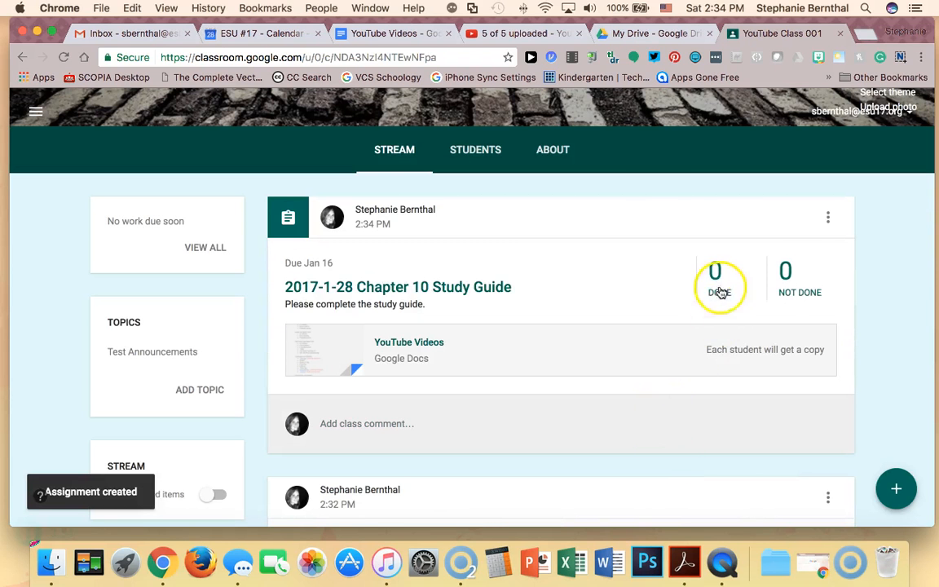
pyautogui.moveTo(786, 277)
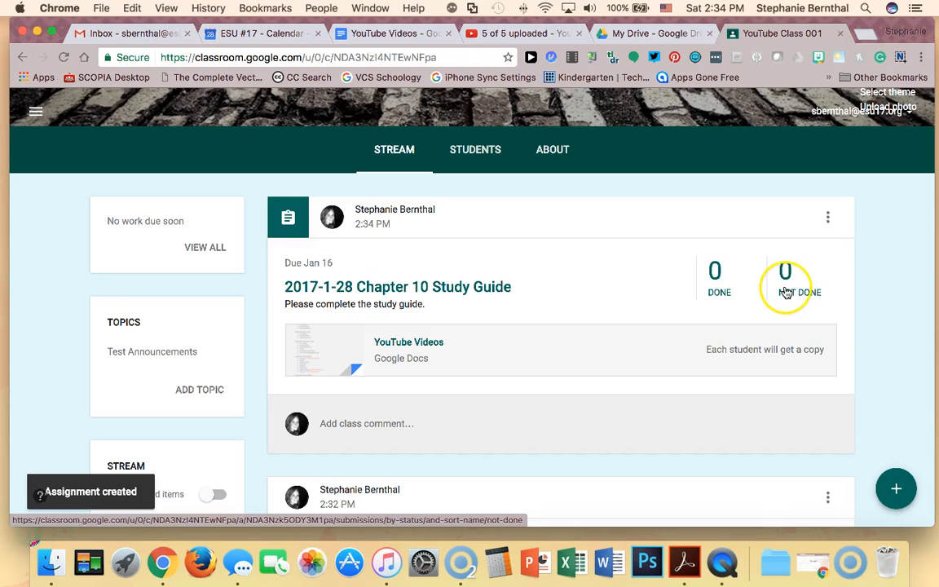
pyautogui.moveTo(785, 292)
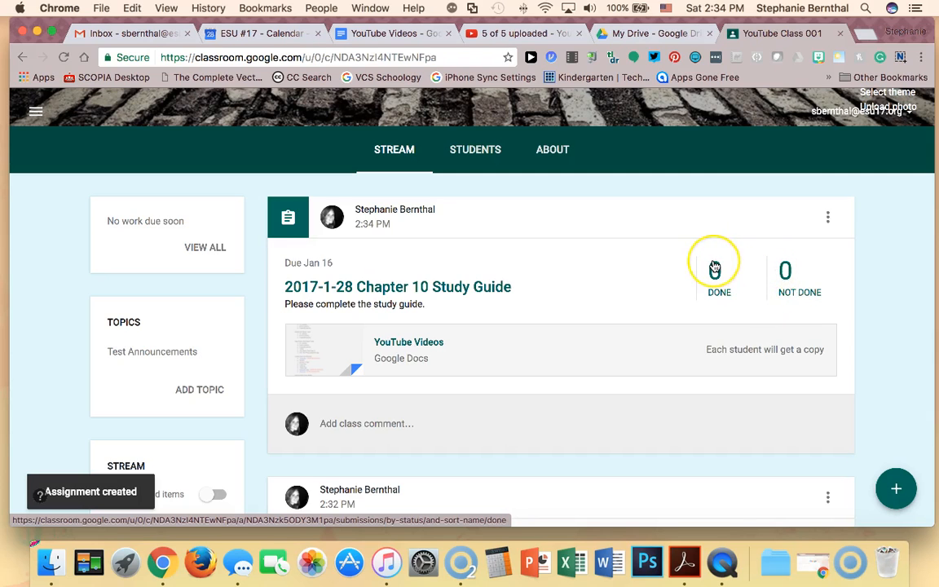
pyautogui.moveTo(714, 267)
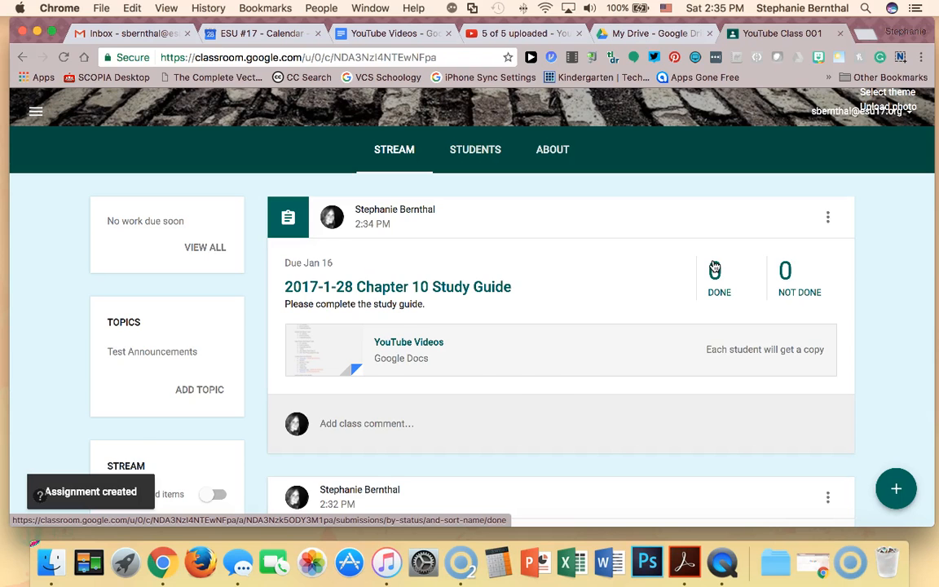
pyautogui.scroll(-3)
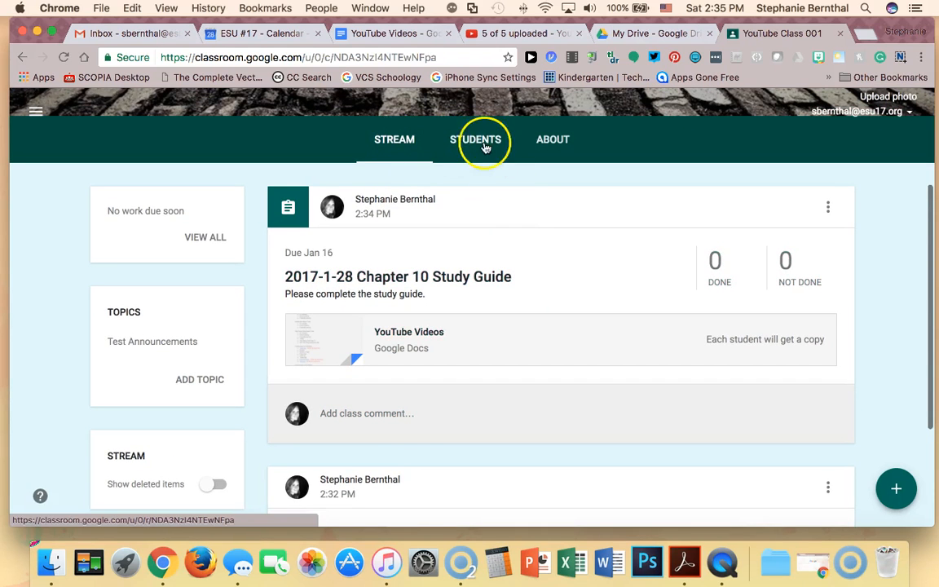
# - View the YouTube Class 001 About page with its Drive folder and calendar
pyautogui.click(553, 140)
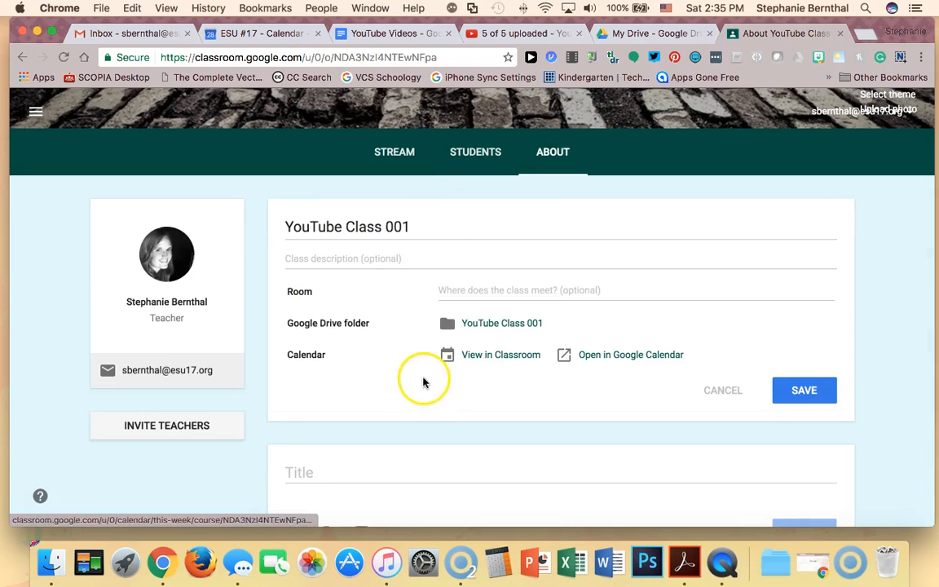
pyautogui.moveTo(351, 333)
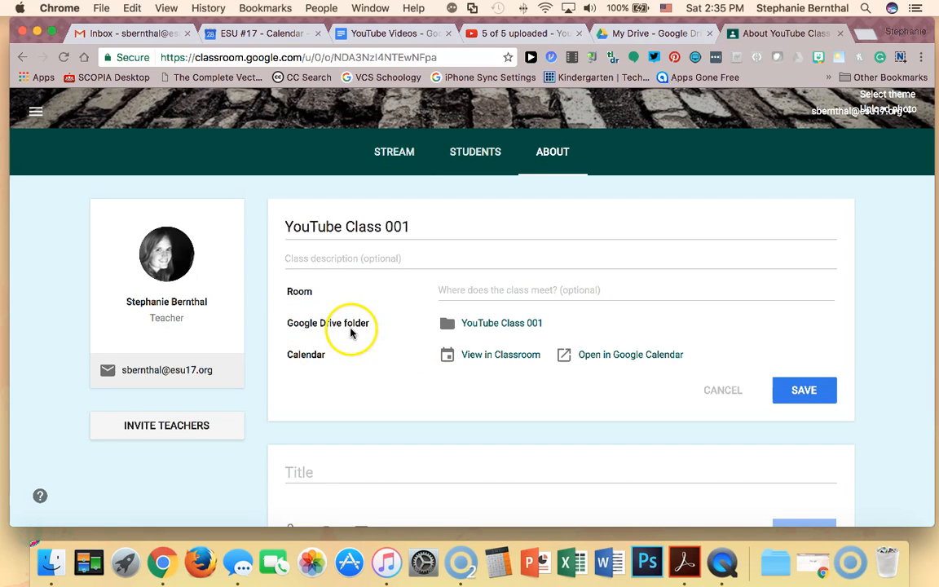
pyautogui.moveTo(351, 330)
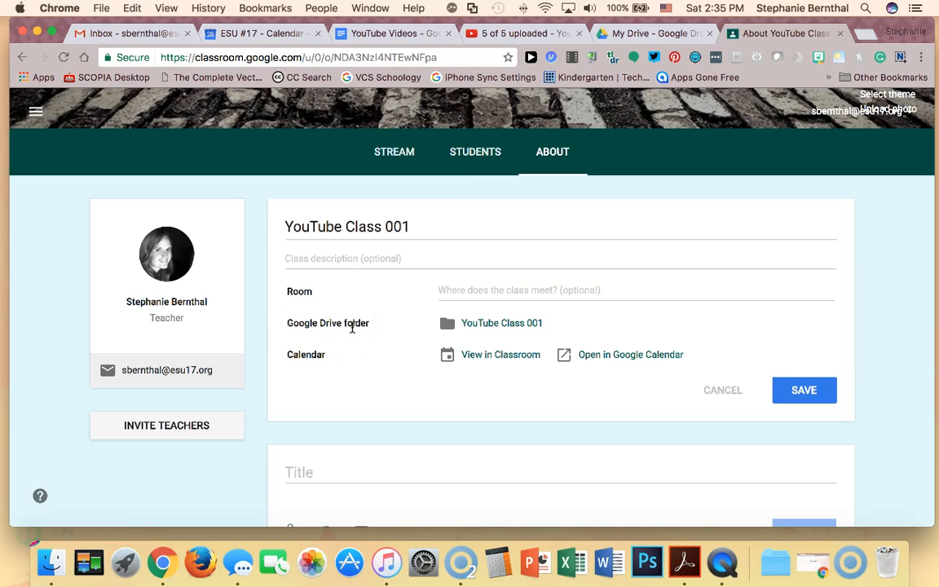
pyautogui.moveTo(306, 371)
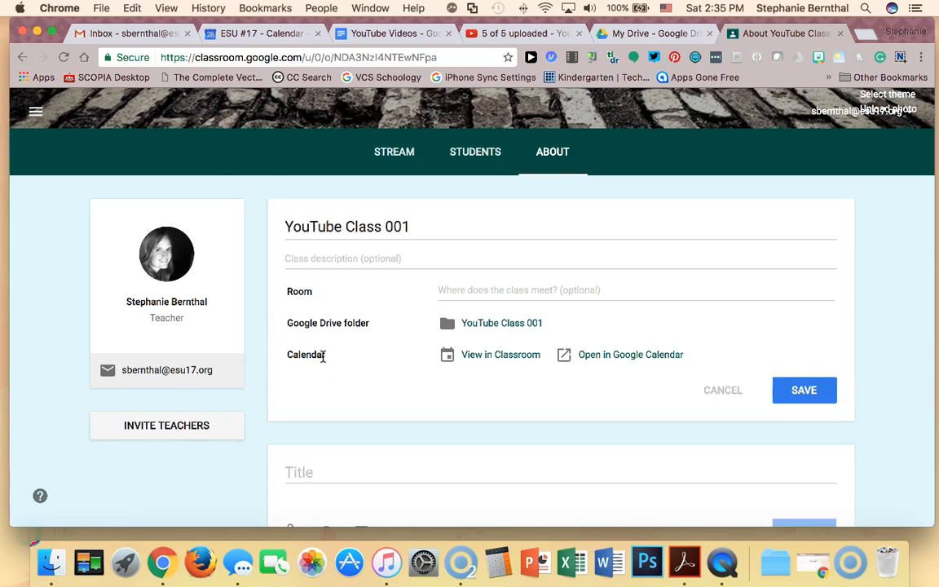
pyautogui.moveTo(524, 183)
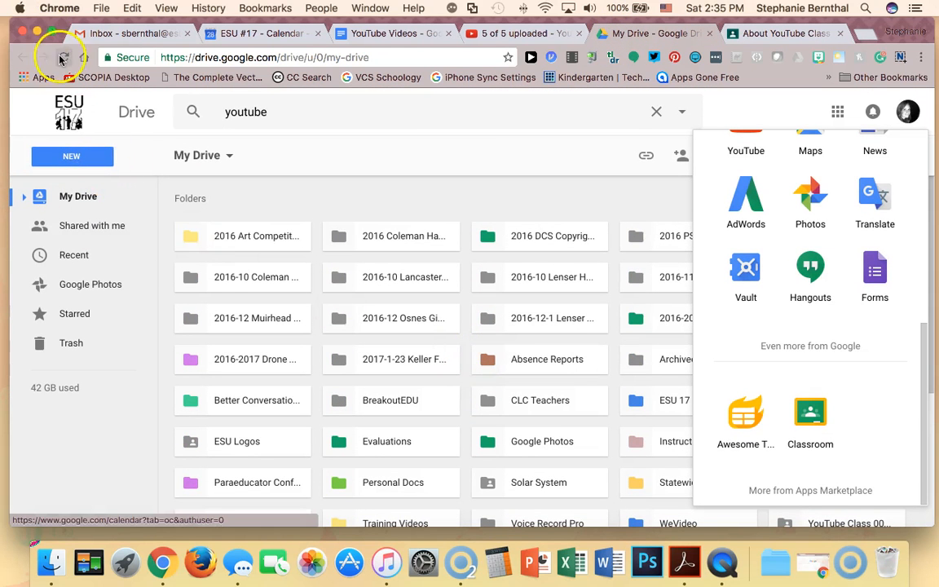
# - Reload Drive, search for 'you', and select the YouTube Class 001 folder
pyautogui.click(657, 111)
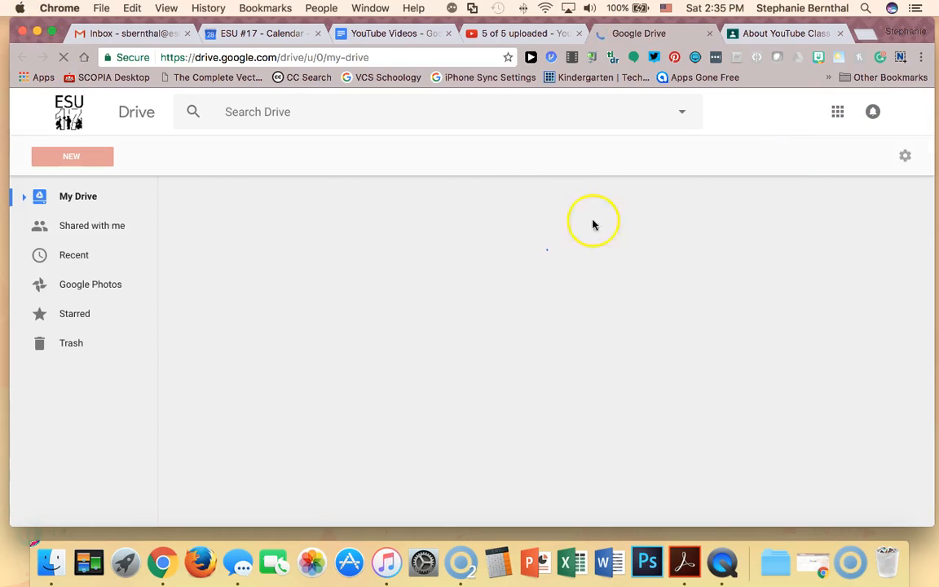
pyautogui.moveTo(524, 275)
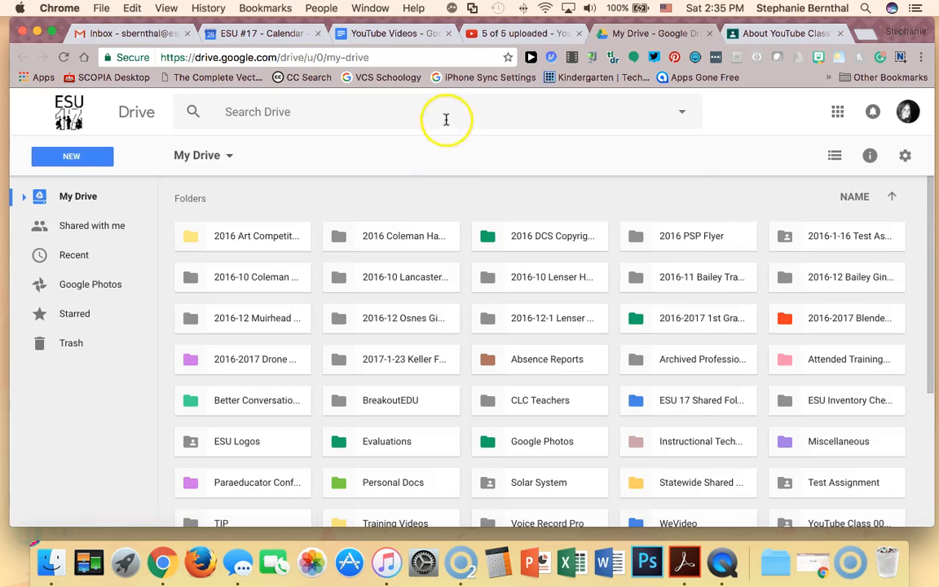
pyautogui.write('y')
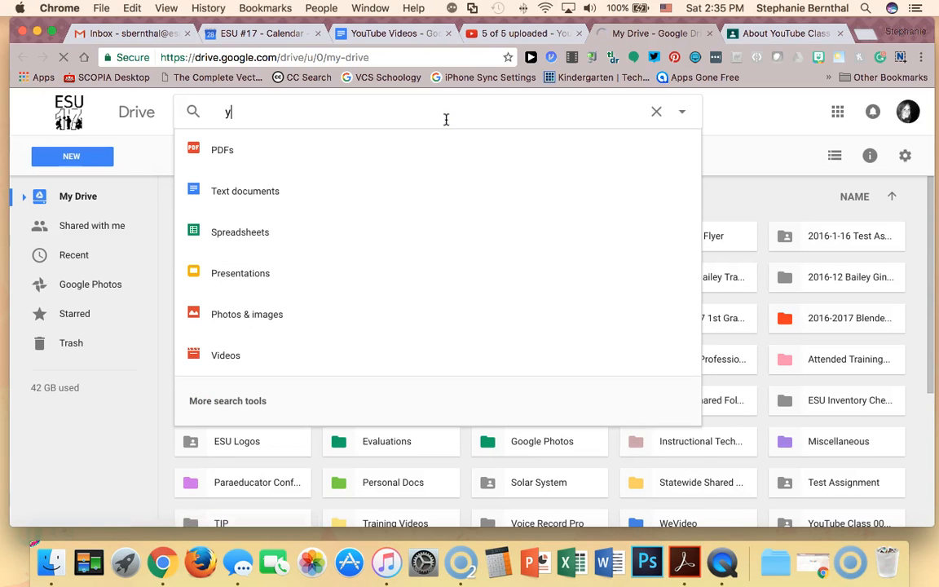
pyautogui.write('u')
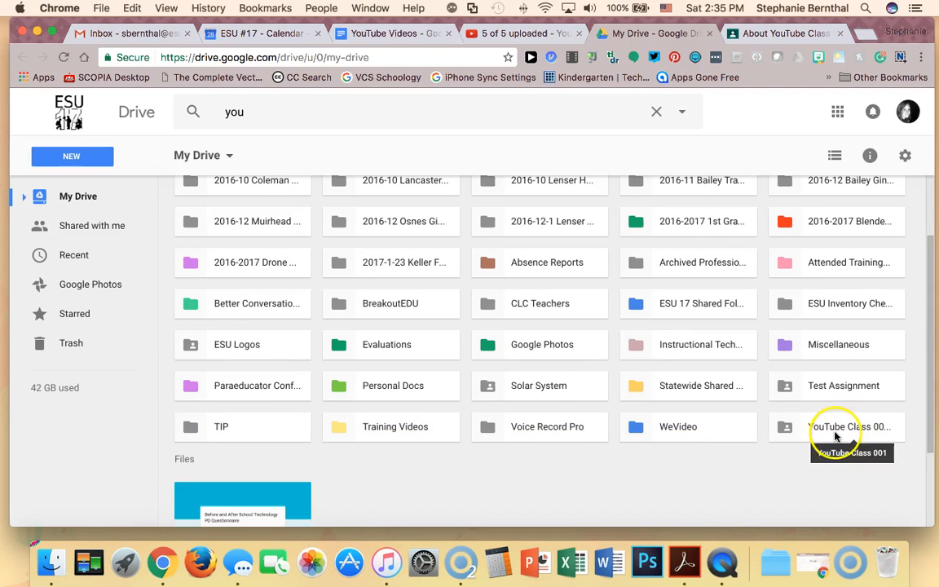
pyautogui.click(836, 427)
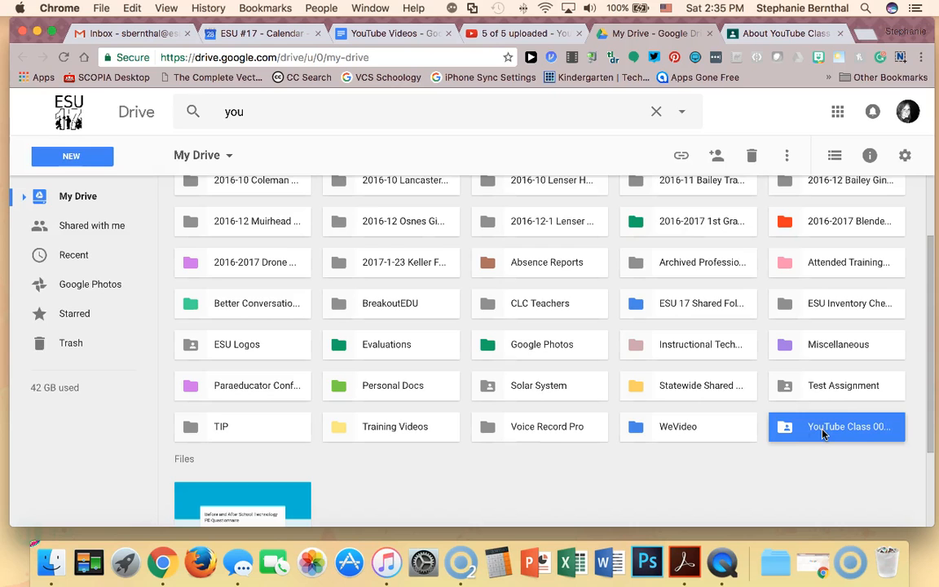
pyautogui.doubleClick(837, 427)
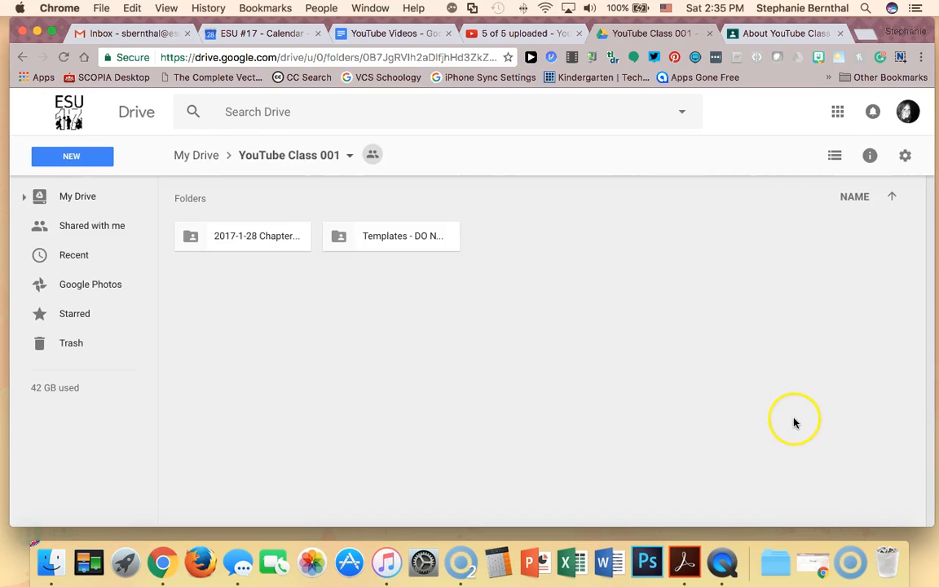
pyautogui.moveTo(231, 236)
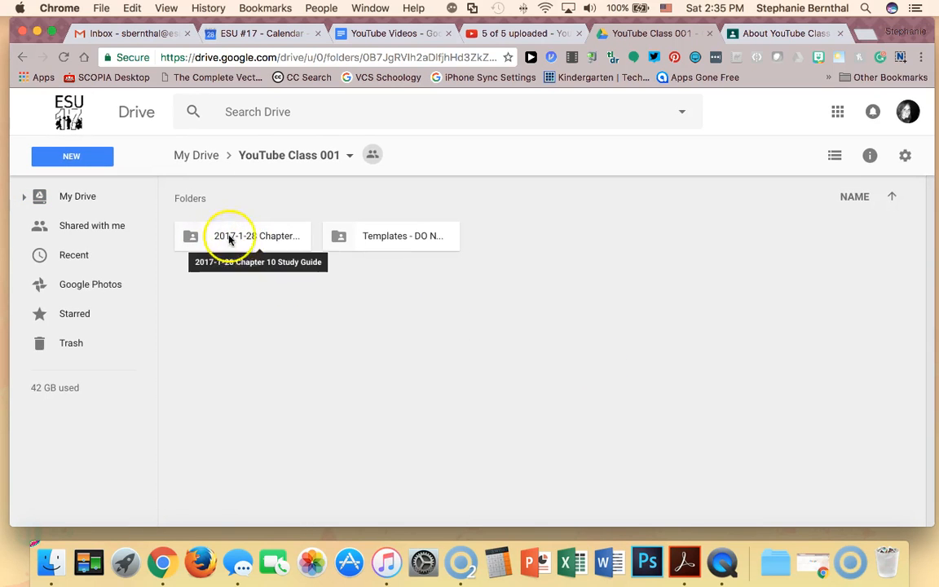
pyautogui.doubleClick(255, 236)
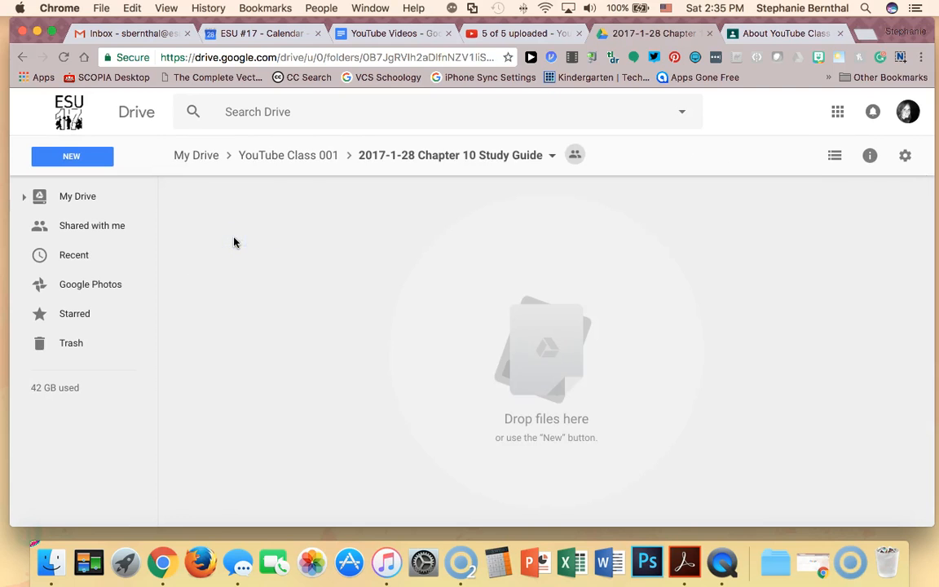
pyautogui.moveTo(501, 332)
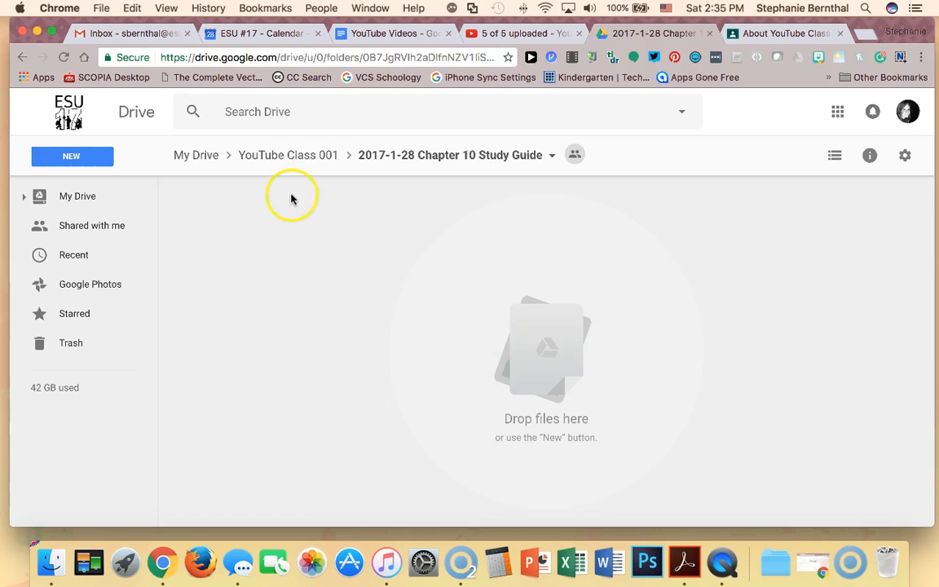
pyautogui.moveTo(288, 155)
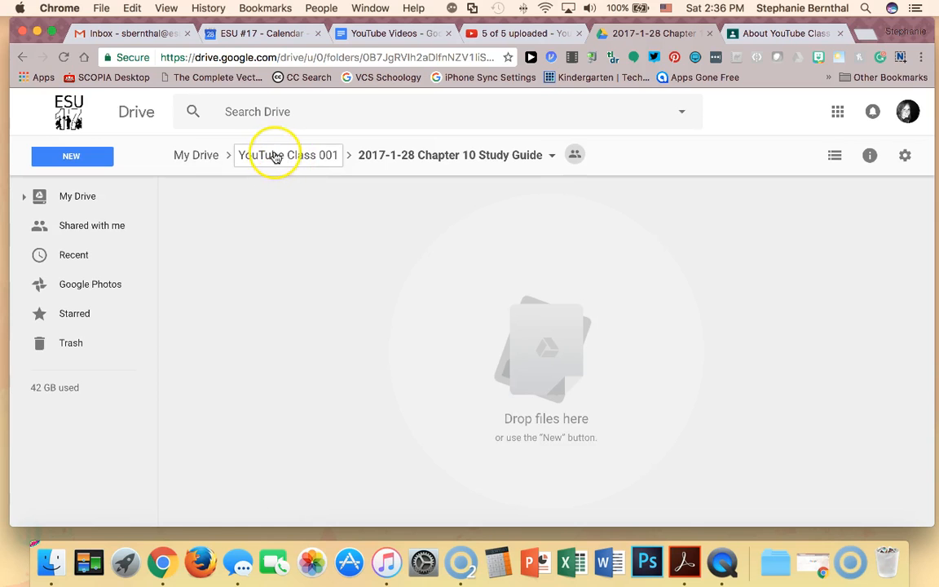
pyautogui.click(195, 155)
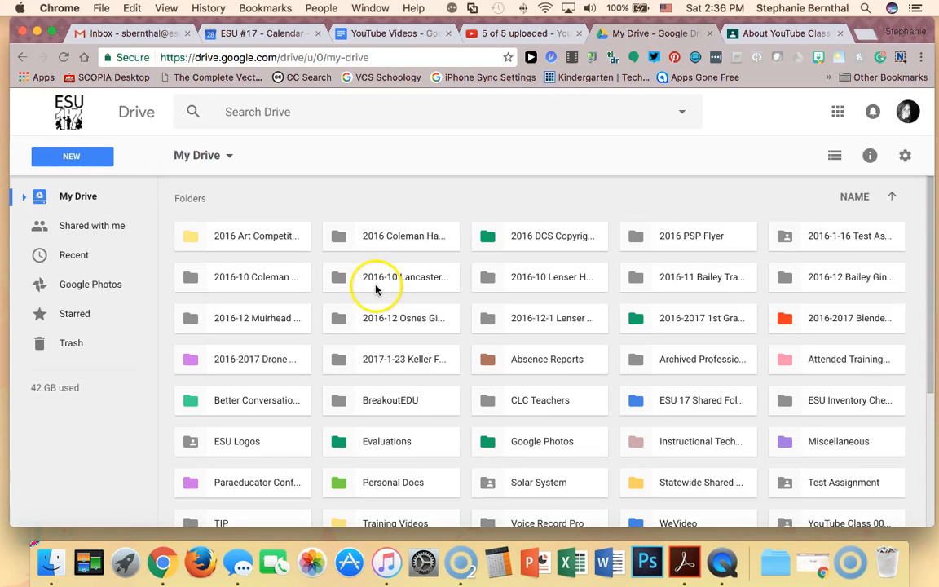
pyautogui.moveTo(377, 277)
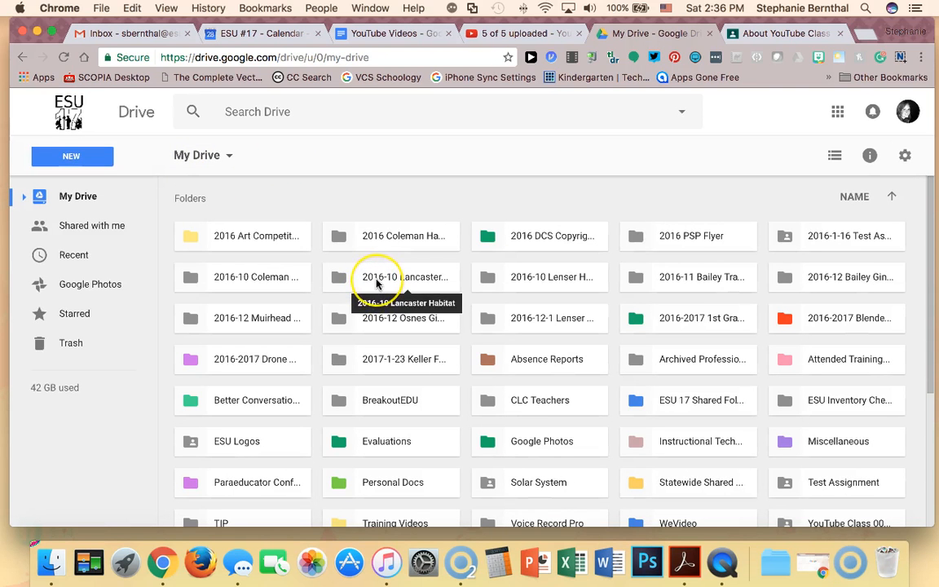
pyautogui.moveTo(616, 20)
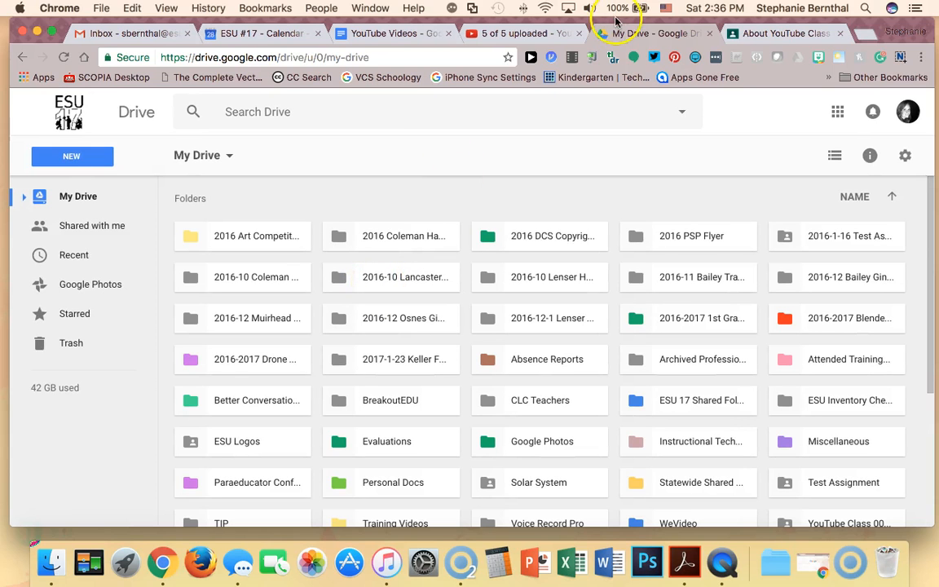
# - Return to the YouTube Class 001 stream and show the new-post options
pyautogui.click(782, 34)
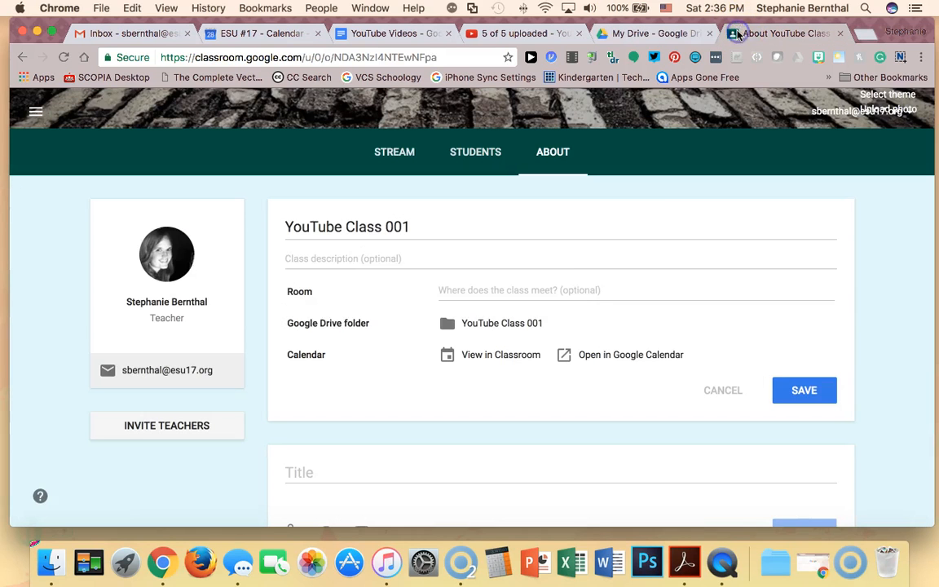
pyautogui.scroll(-3)
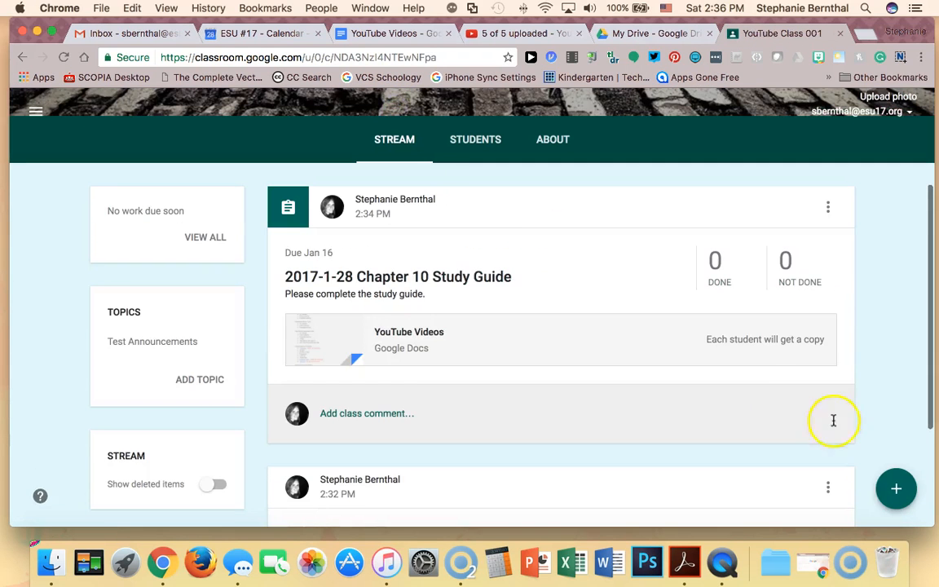
pyautogui.click(896, 488)
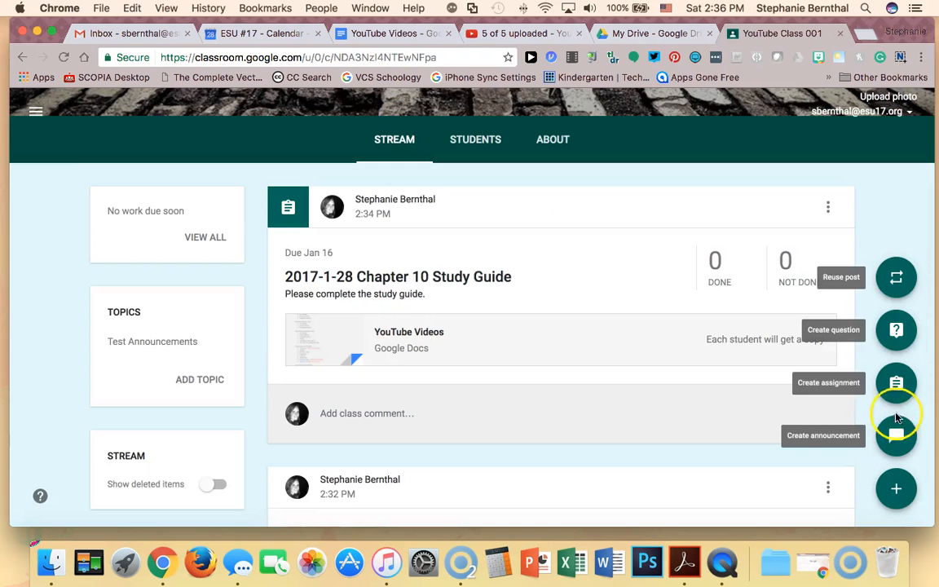
pyautogui.moveTo(896, 330)
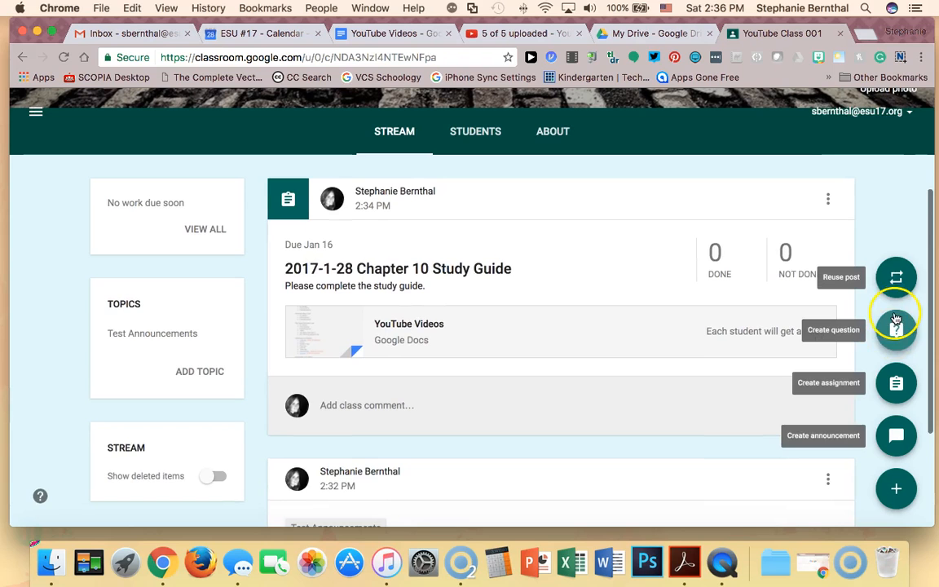
pyautogui.moveTo(896, 275)
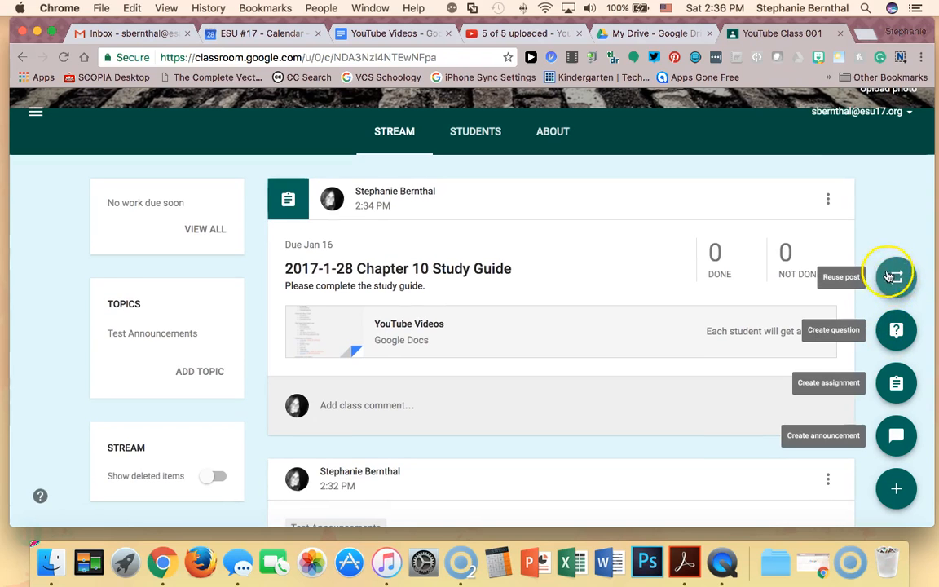
pyautogui.moveTo(897, 279)
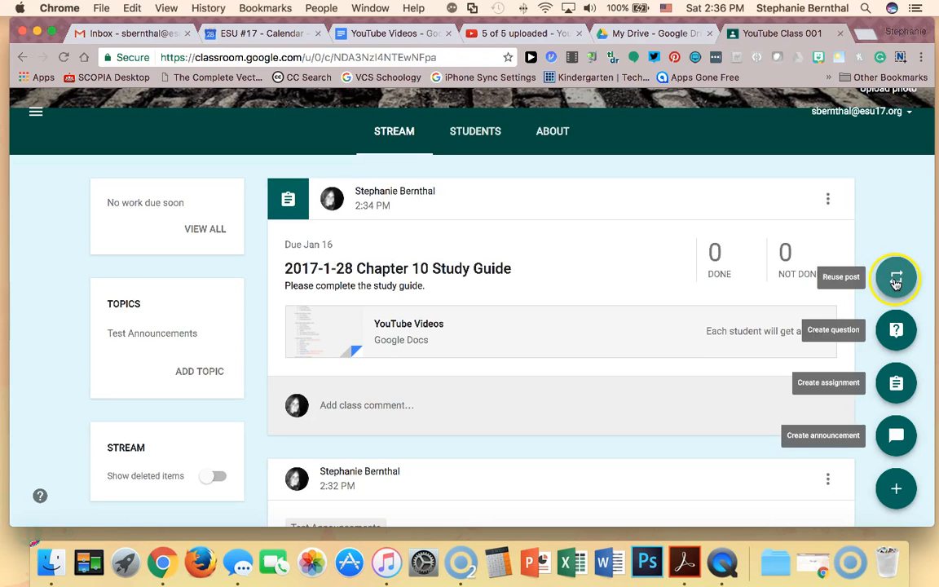